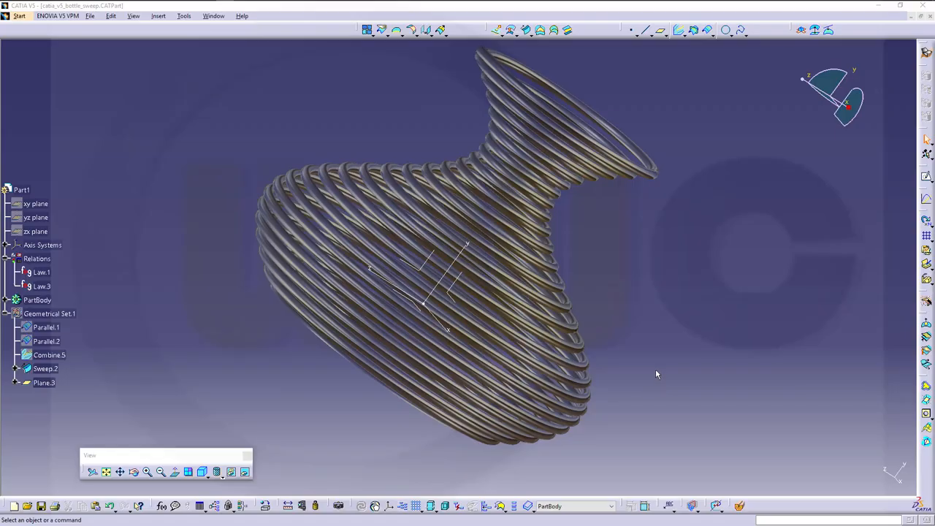
# Orbit the wire bottle around until looking straight down its spiral axis
pyautogui.moveTo(655, 374); pyautogui.dragTo(552, 377)
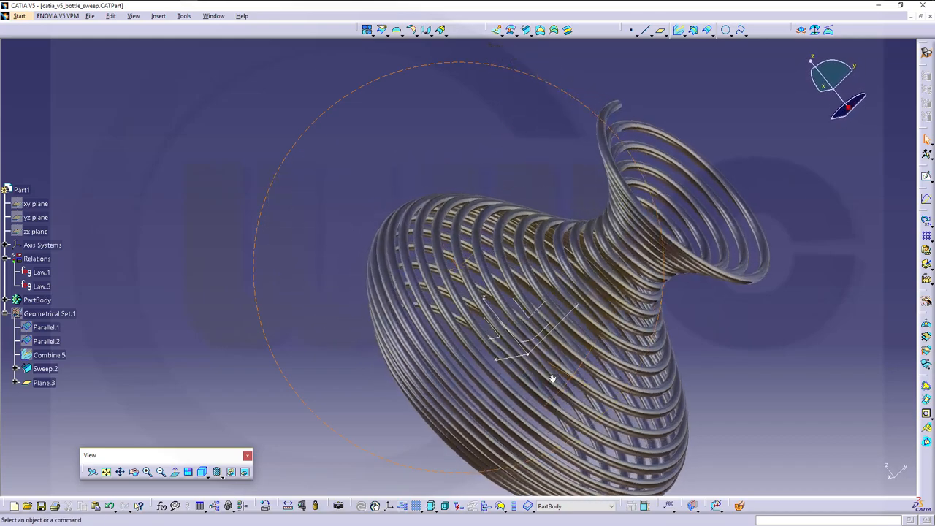
pyautogui.moveTo(552, 379); pyautogui.dragTo(573, 334)
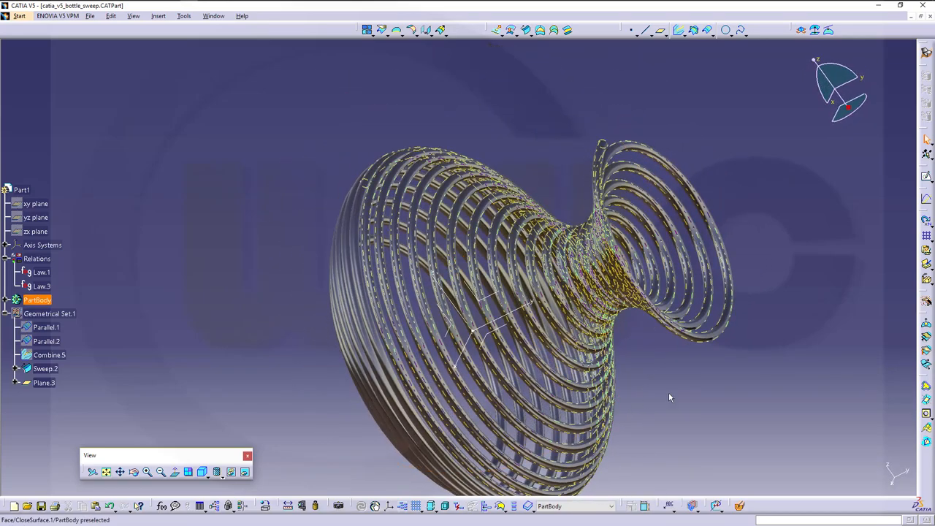
pyautogui.moveTo(669, 397); pyautogui.dragTo(658, 358)
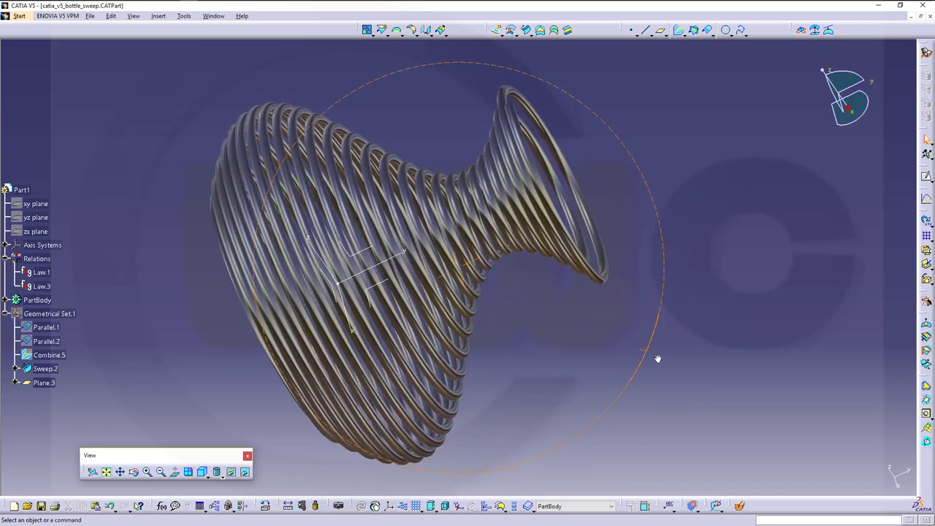
pyautogui.moveTo(657, 358); pyautogui.dragTo(540, 365)
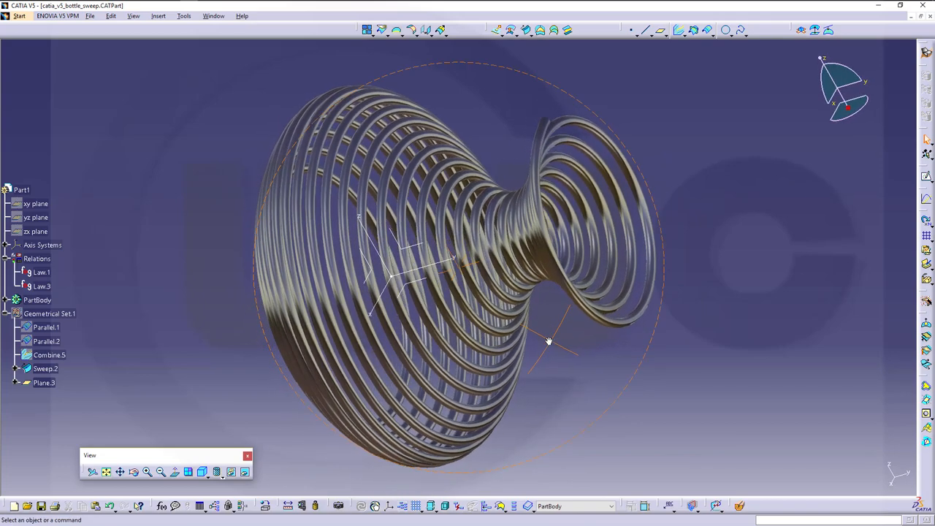
pyautogui.moveTo(550, 342); pyautogui.dragTo(567, 358)
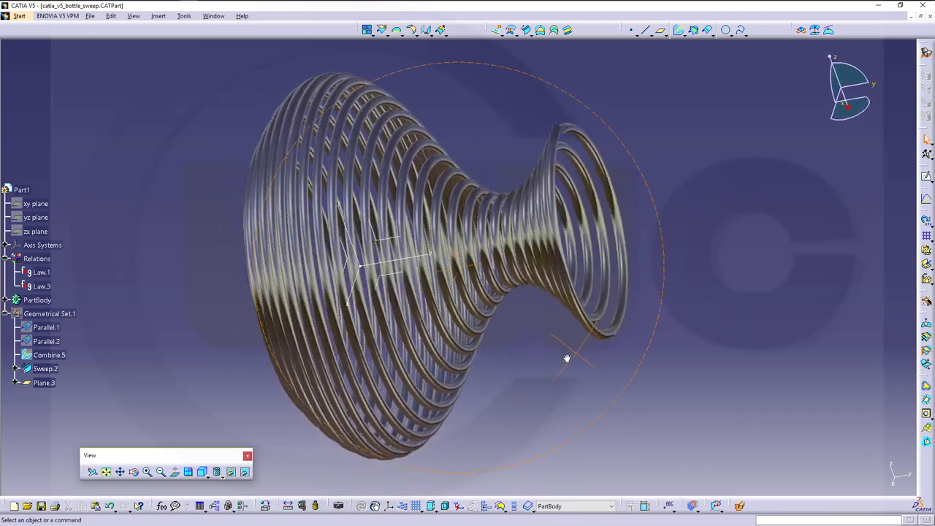
pyautogui.moveTo(566, 358); pyautogui.dragTo(508, 319)
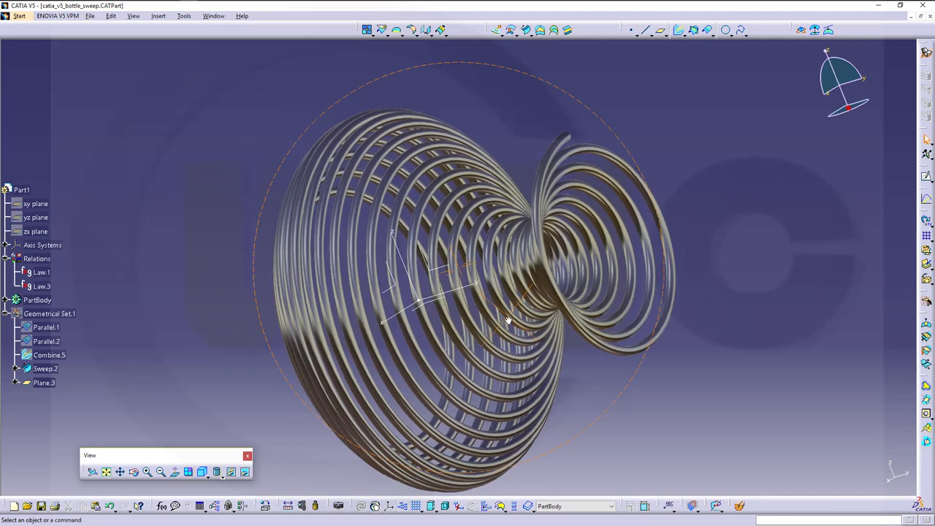
pyautogui.moveTo(508, 318); pyautogui.dragTo(552, 325)
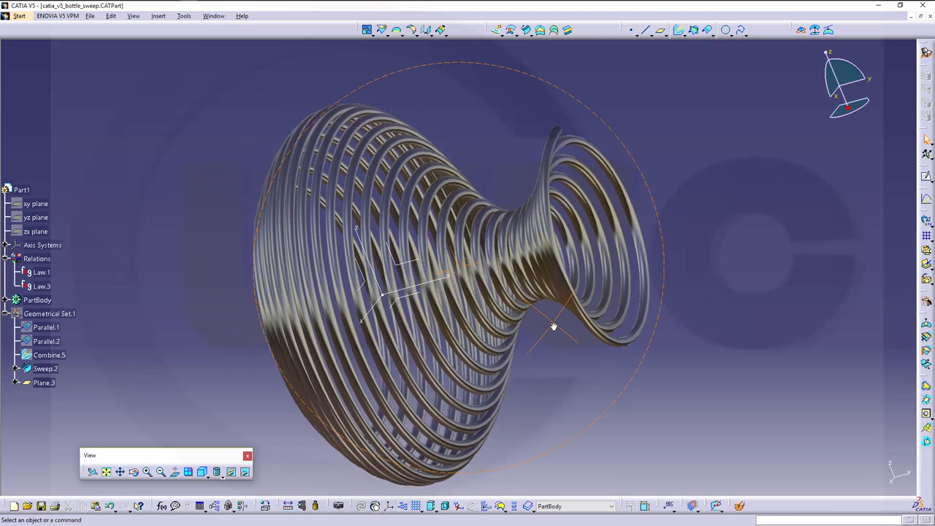
pyautogui.moveTo(552, 327); pyautogui.dragTo(634, 309)
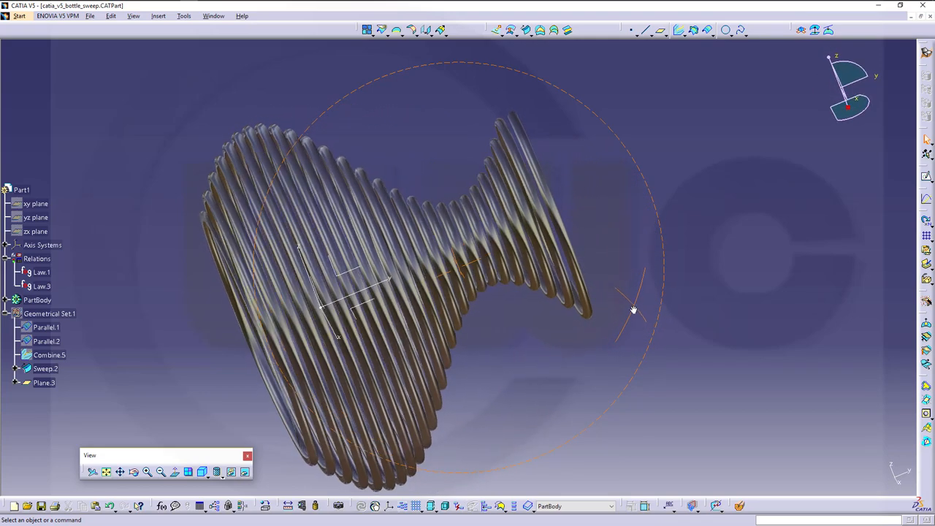
pyautogui.moveTo(634, 309); pyautogui.dragTo(456, 358)
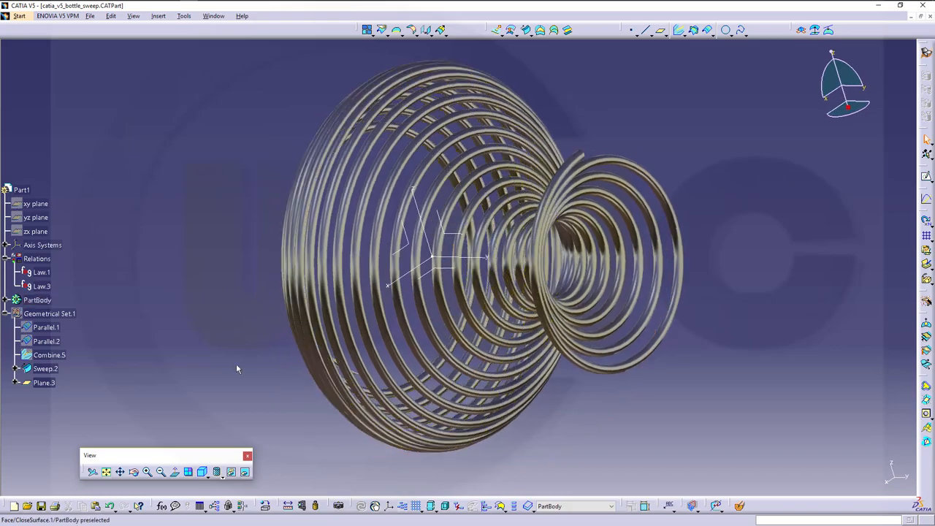
pyautogui.moveTo(237, 368); pyautogui.dragTo(578, 348)
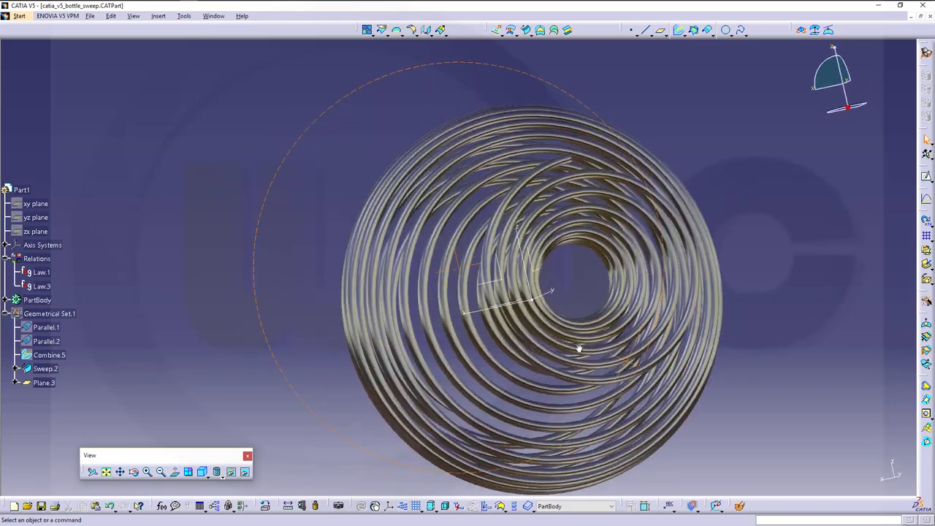
pyautogui.moveTo(577, 348); pyautogui.dragTo(417, 172)
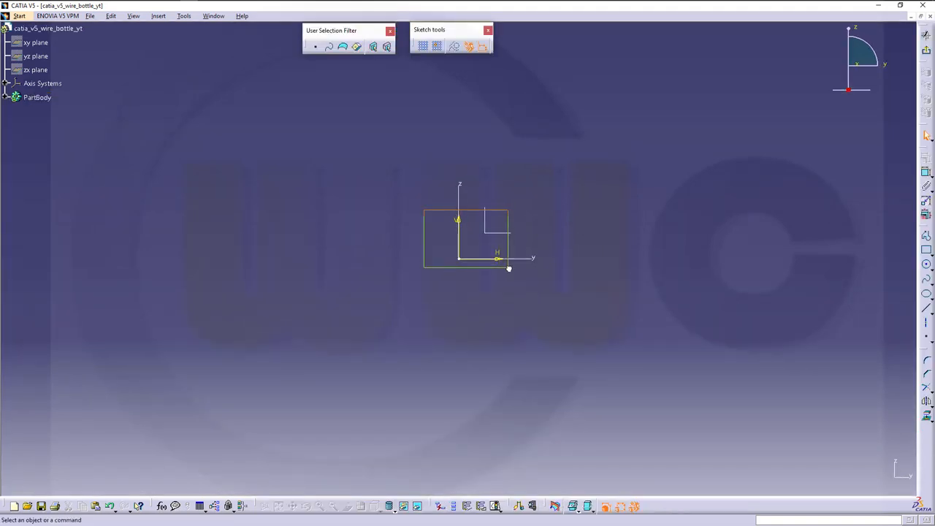
# Sketch a horizontal line coincident with the origin and set its length dimension
pyautogui.click(37, 96)
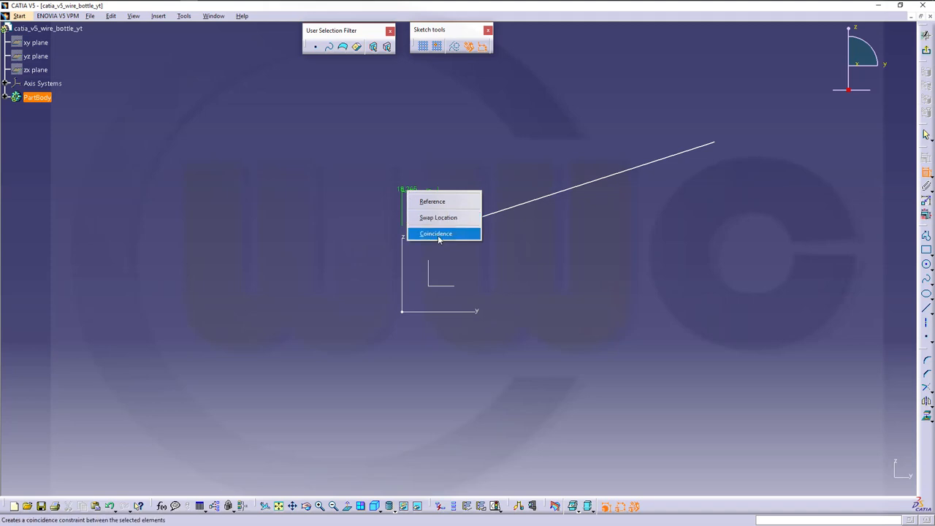
pyautogui.click(435, 233)
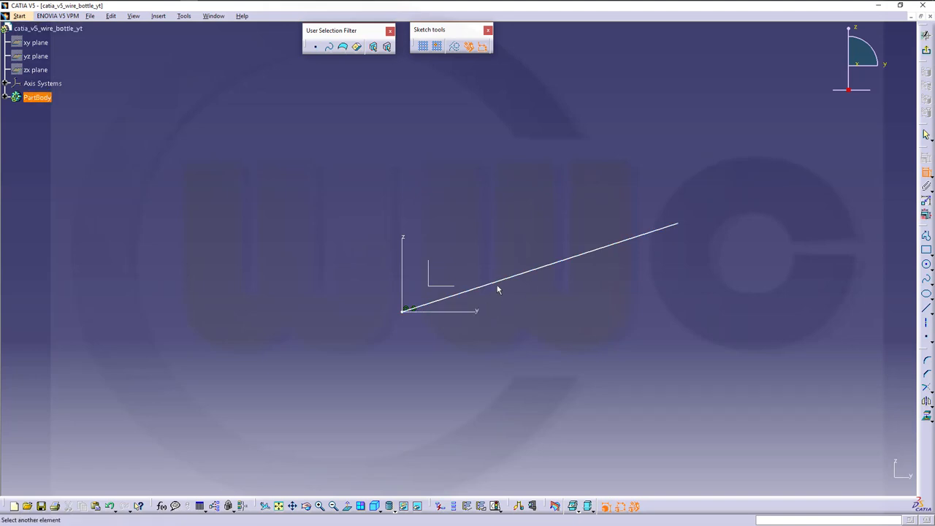
pyautogui.rightClick(498, 289)
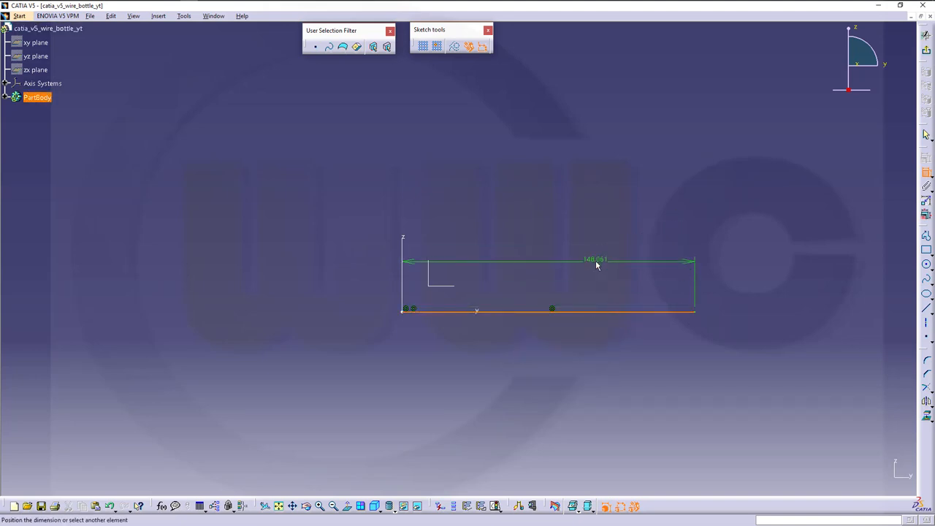
pyautogui.doubleClick(595, 260)
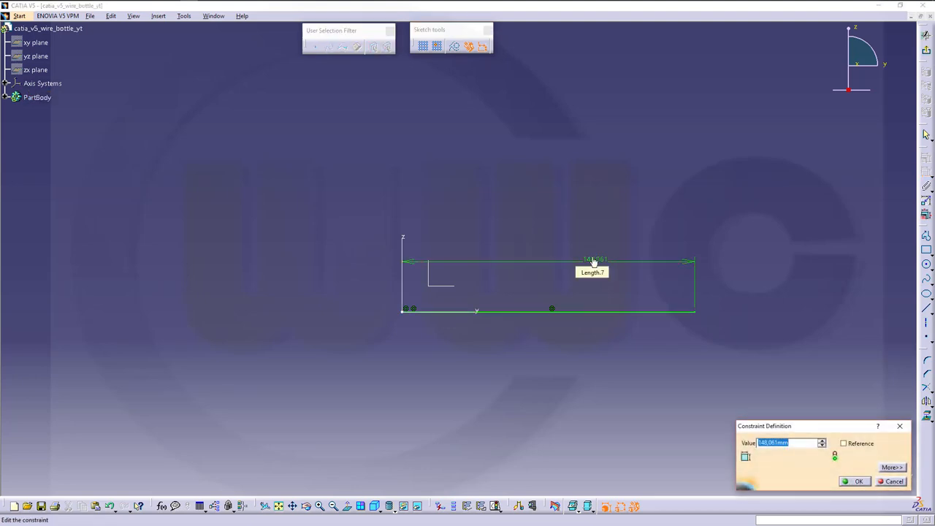
pyautogui.click(858, 480)
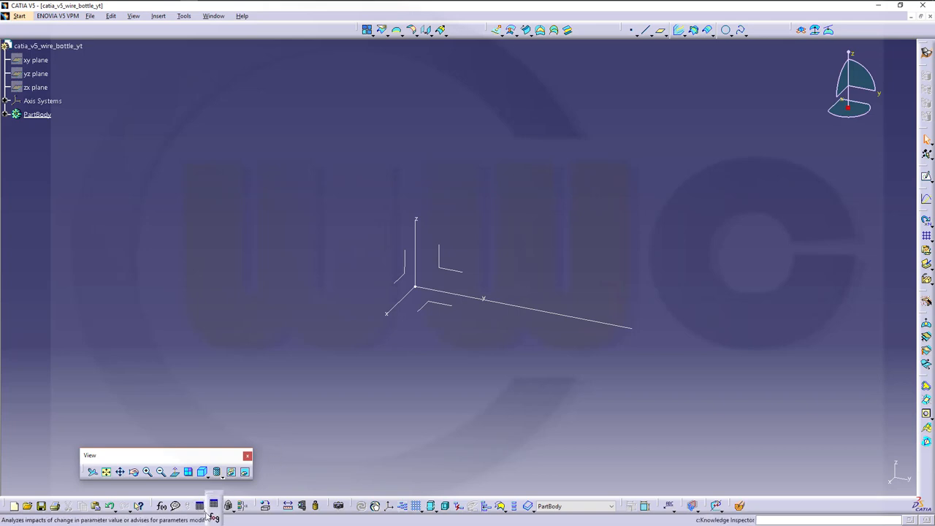
# Create Law.1 with a Length parameter x and an Angle parameter alpha
pyautogui.click(213, 505)
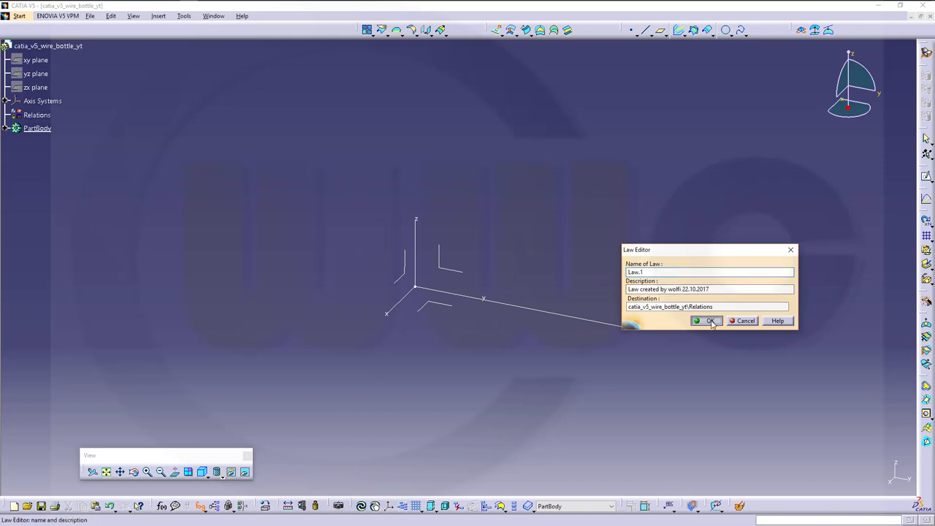
pyautogui.click(707, 321)
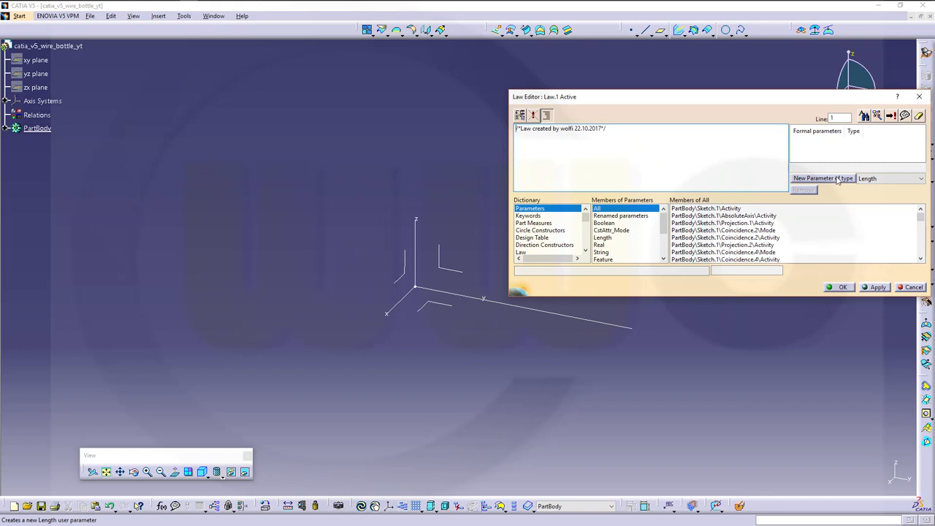
pyautogui.click(822, 178)
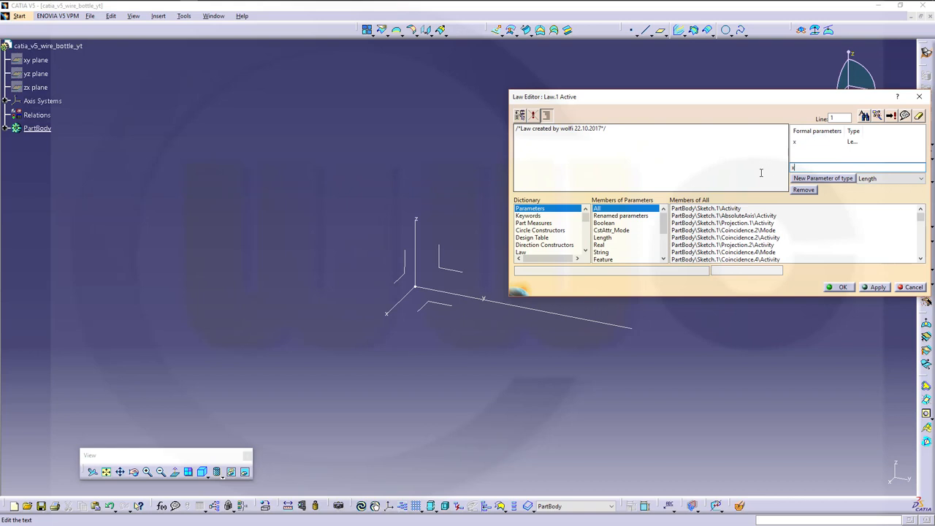
pyautogui.click(919, 178)
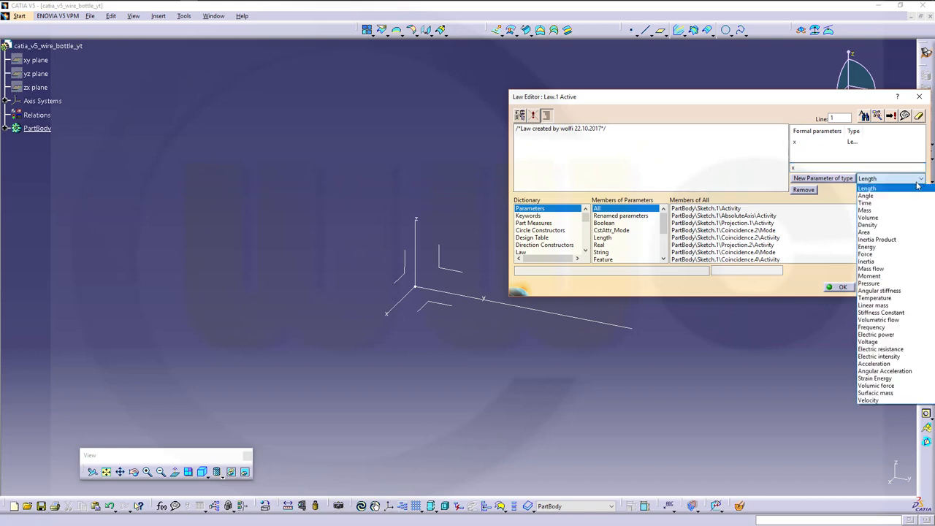
pyautogui.click(865, 195)
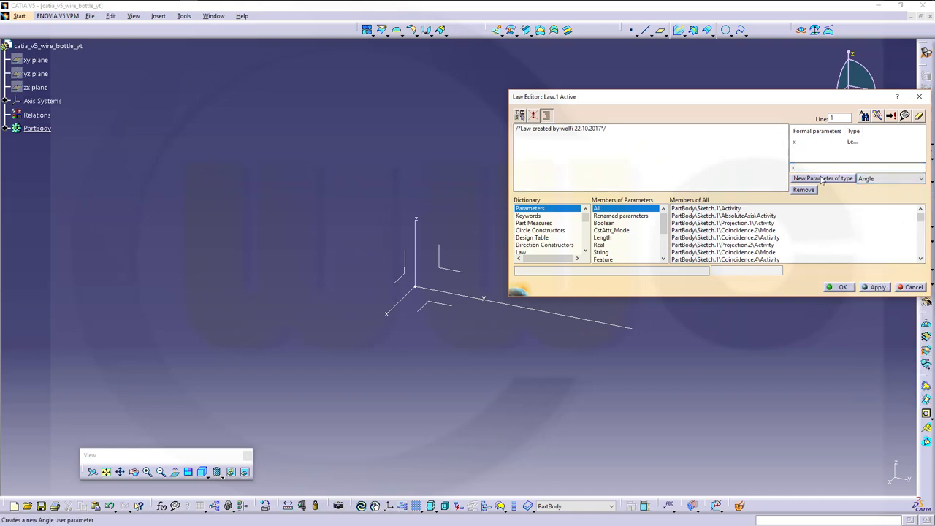
pyautogui.click(822, 178)
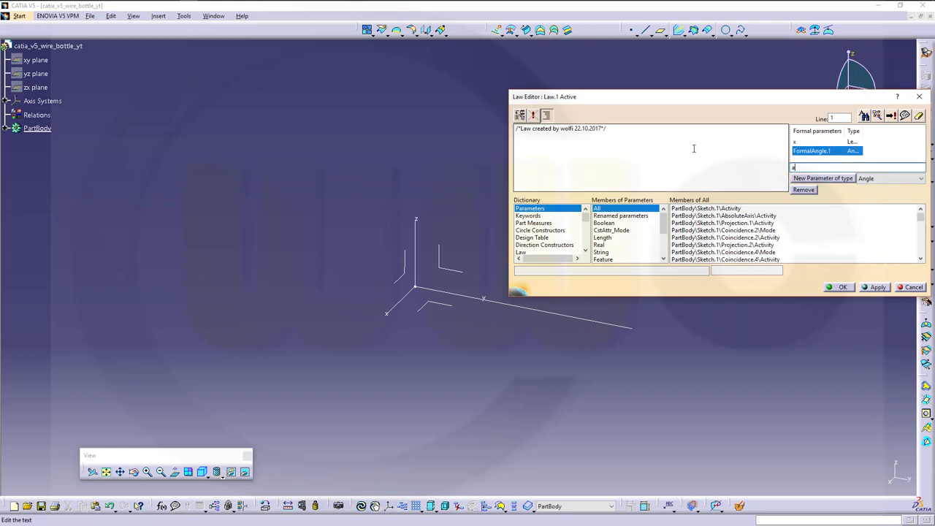
pyautogui.write('alpha')
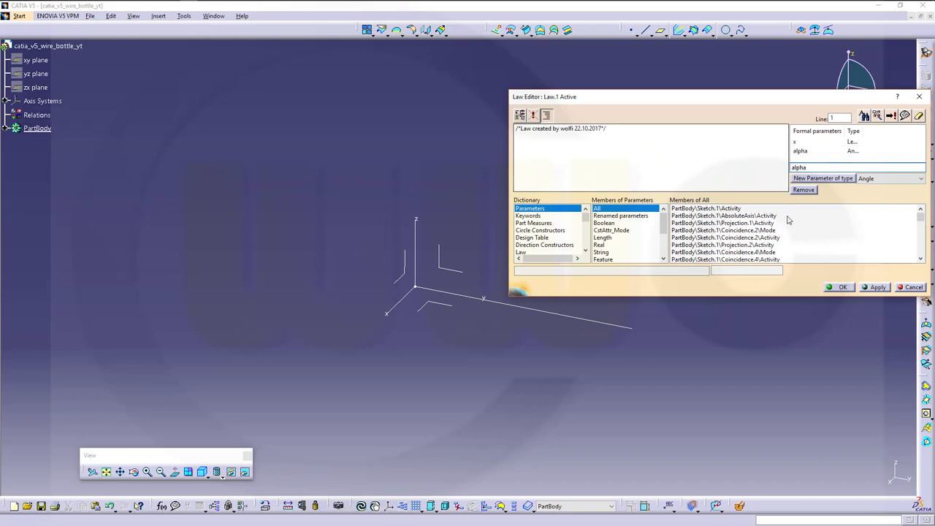
pyautogui.click(606, 129)
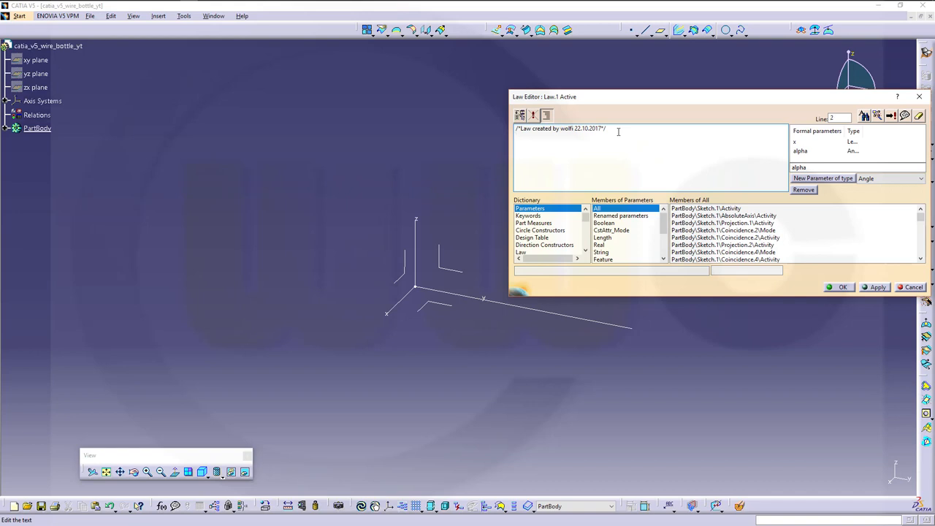
# Write Law.1's formula x = cos(alpha·PI·…)·60mm·(cos(alpha·…/2·PI)+…) and confirm it
pyautogui.write('x=')
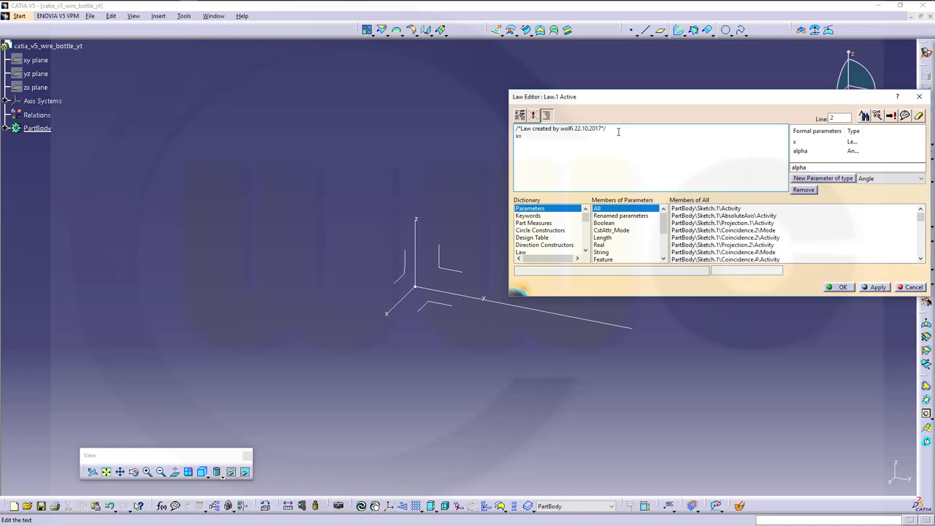
pyautogui.write('cos')
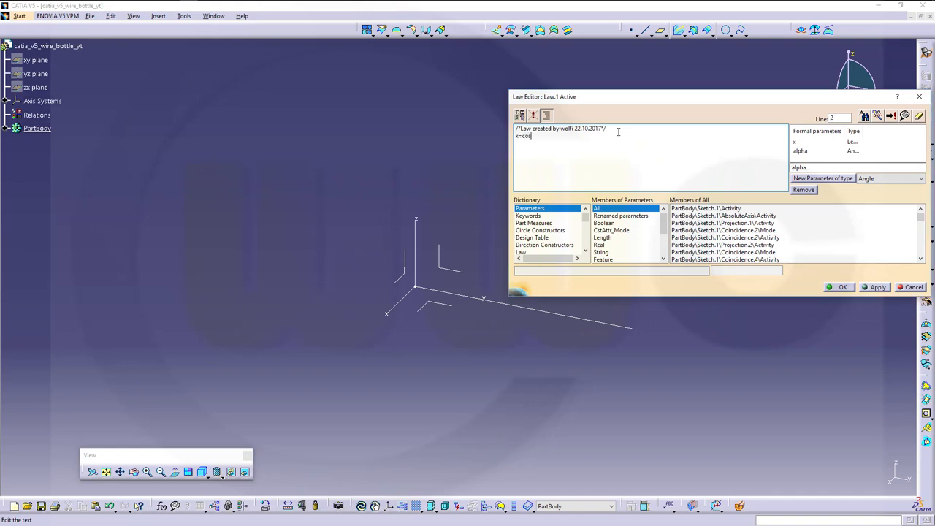
pyautogui.write('i')
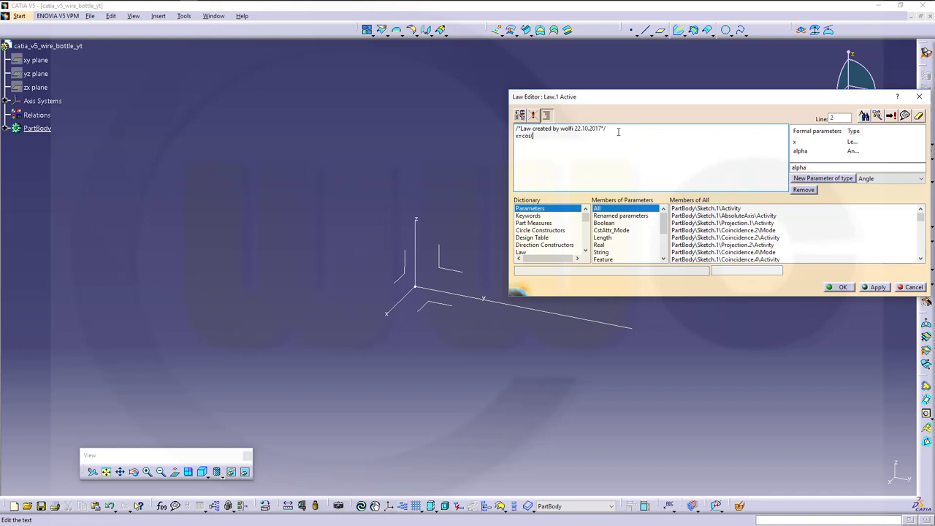
pyautogui.write('alpha')
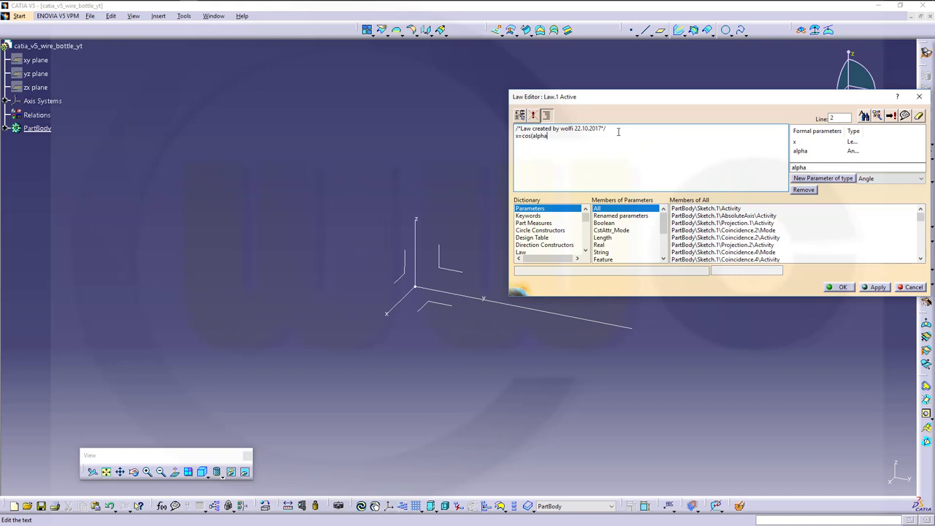
pyautogui.write(')')
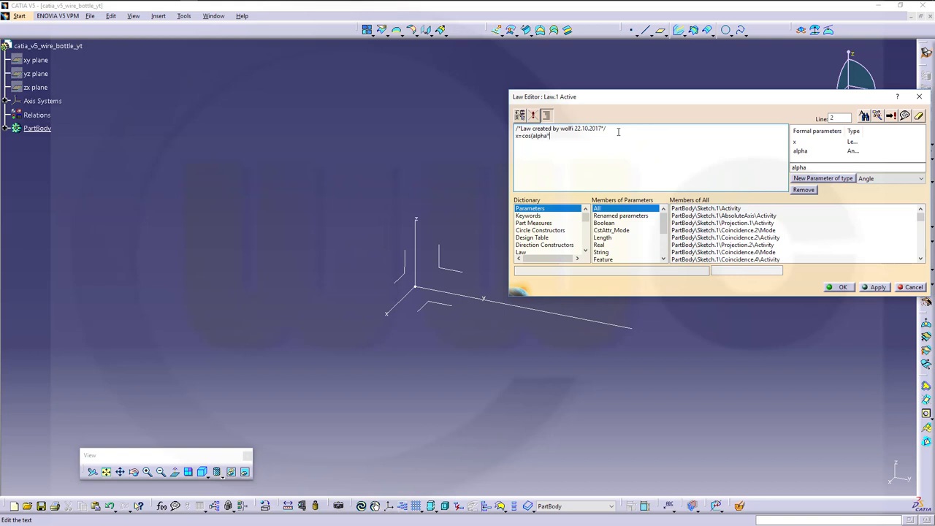
pyautogui.write('PI*40)')
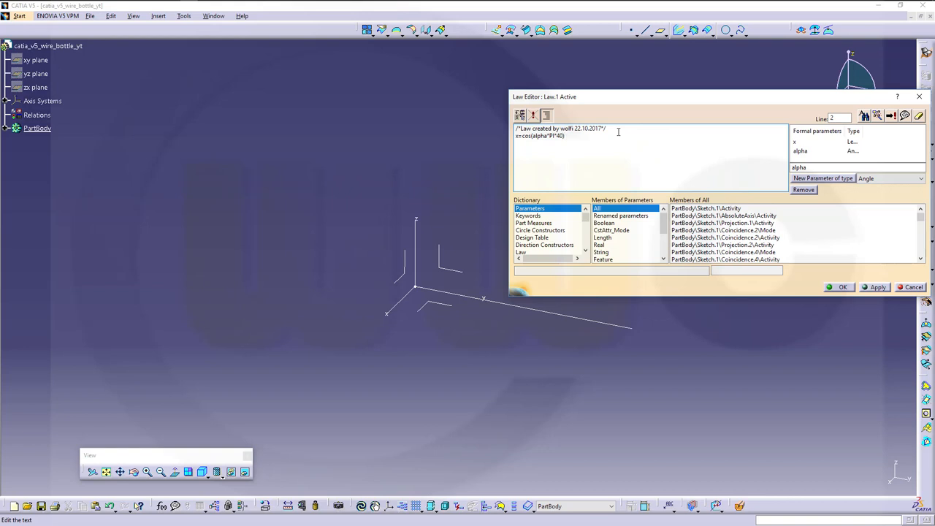
pyautogui.write('*')
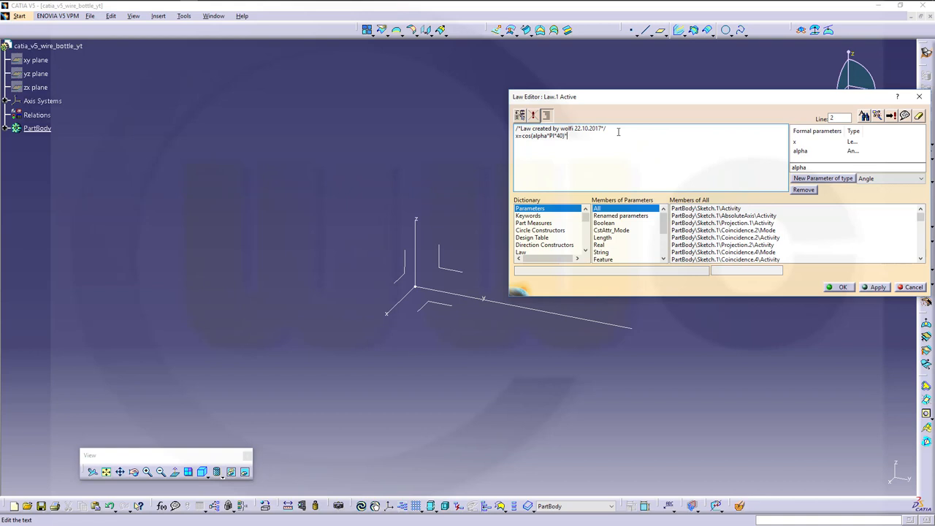
pyautogui.write('*60mm')
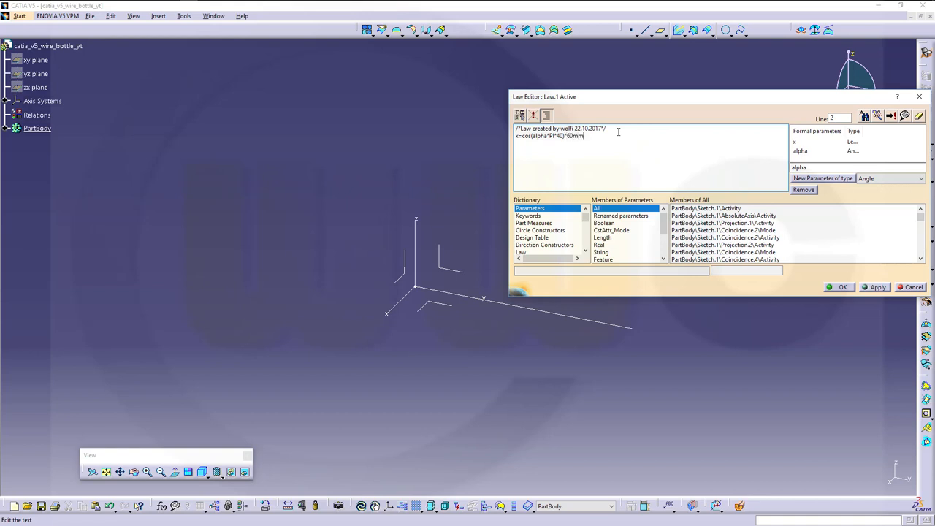
pyautogui.write('*(')
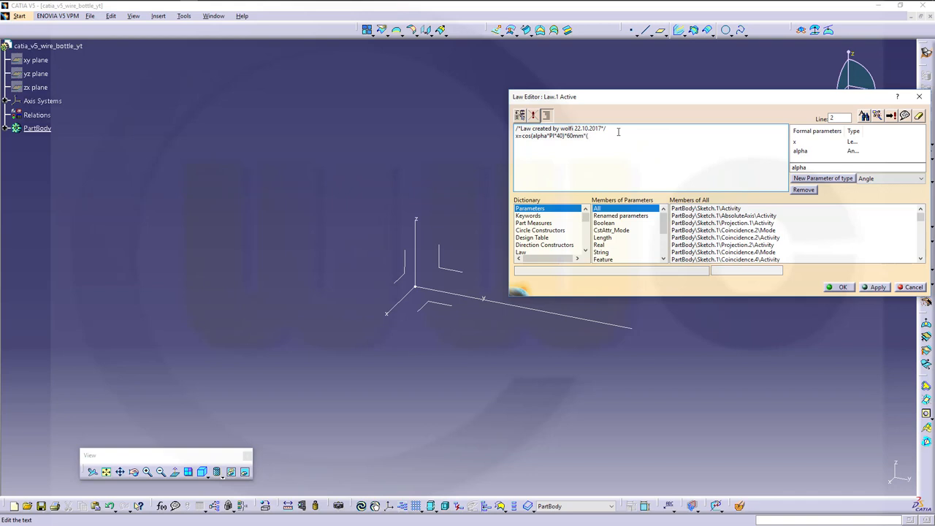
pyautogui.write('cos(')
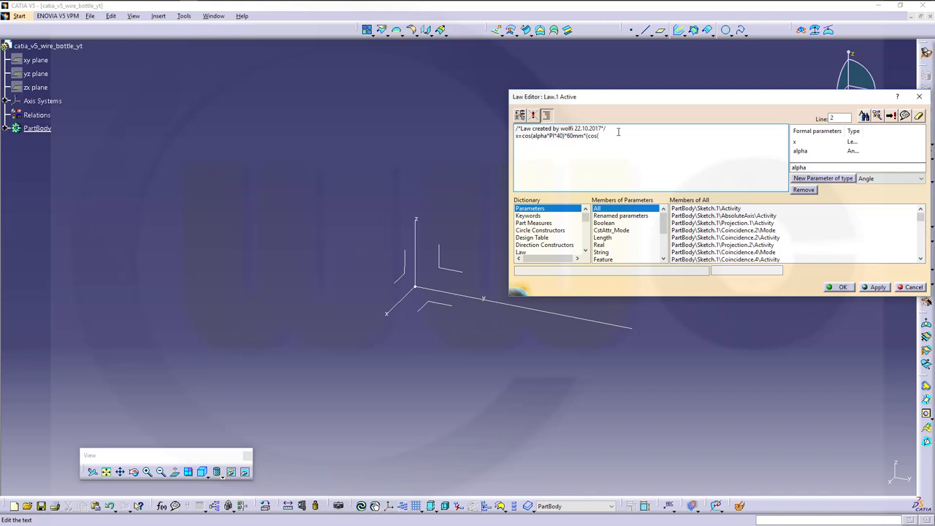
pyautogui.write('alpha')
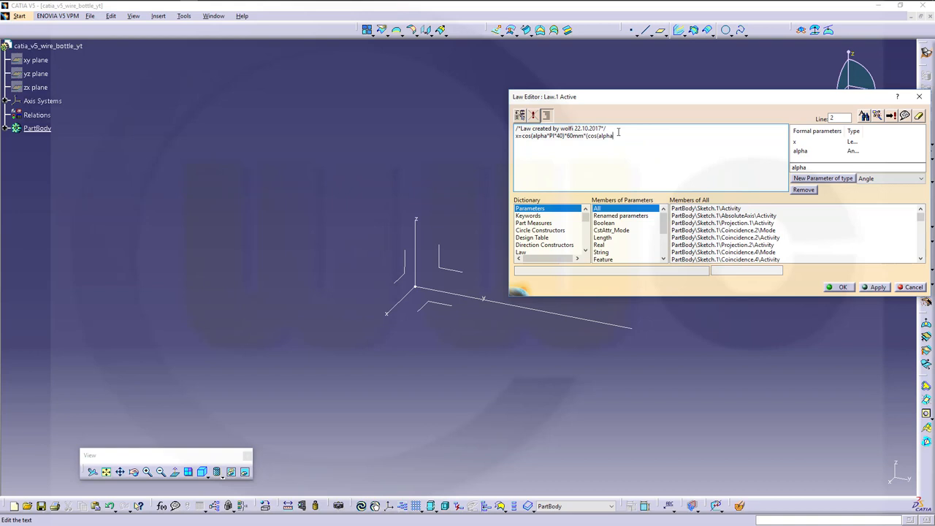
pyautogui.write('*2')
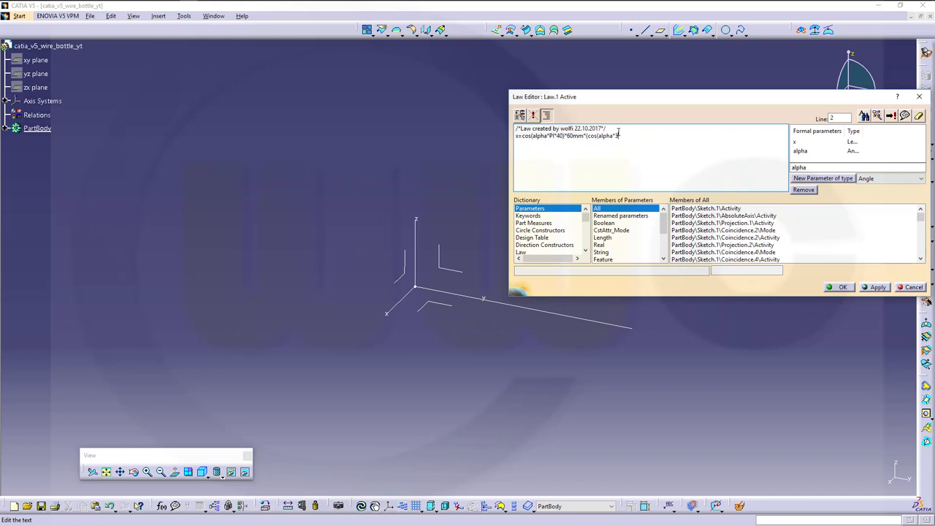
pyautogui.write('/2')
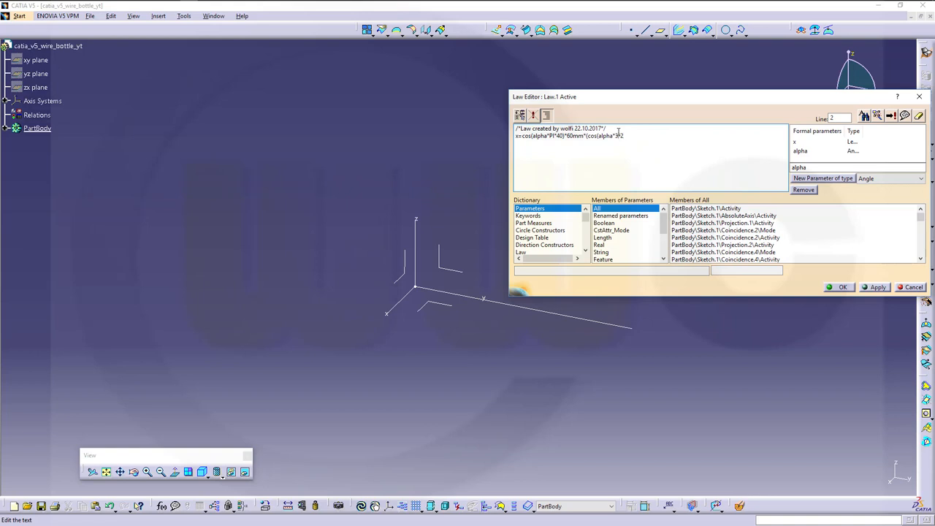
pyautogui.write('*PI)')
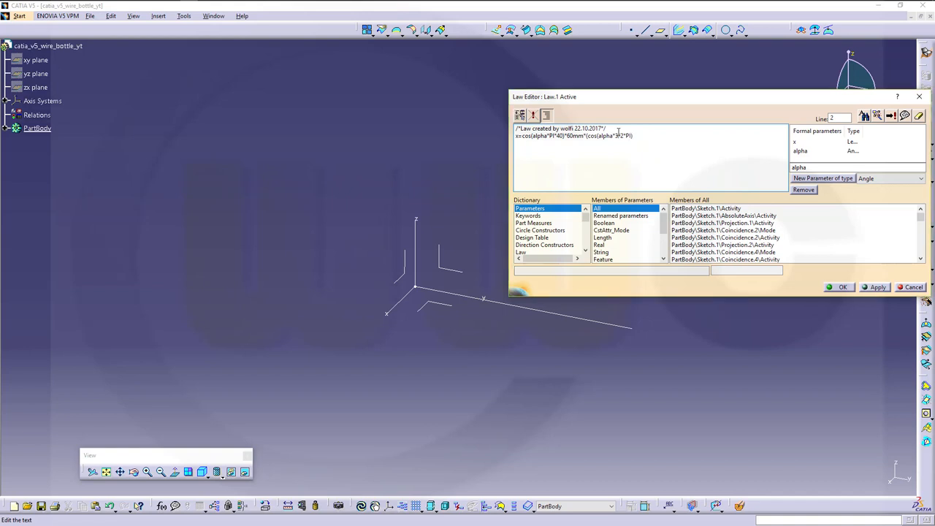
pyautogui.write('+PI/2)')
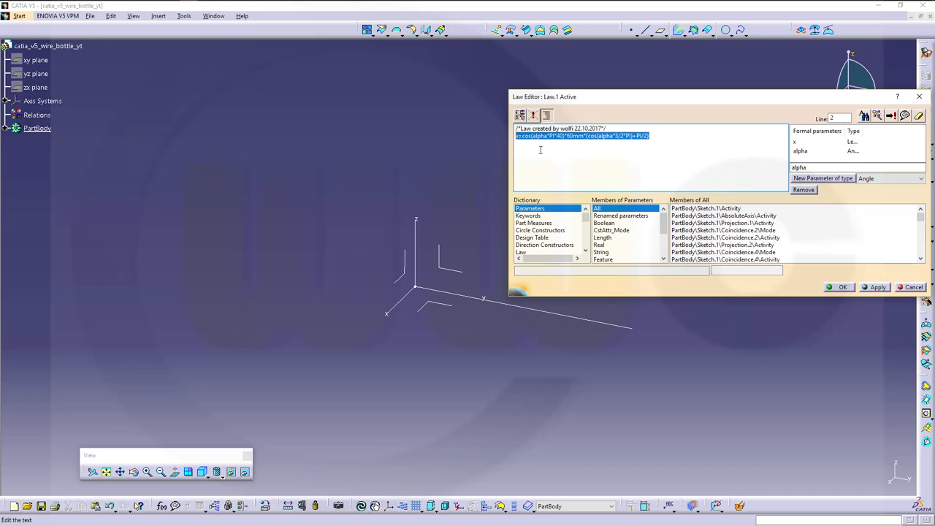
pyautogui.moveTo(560, 162)
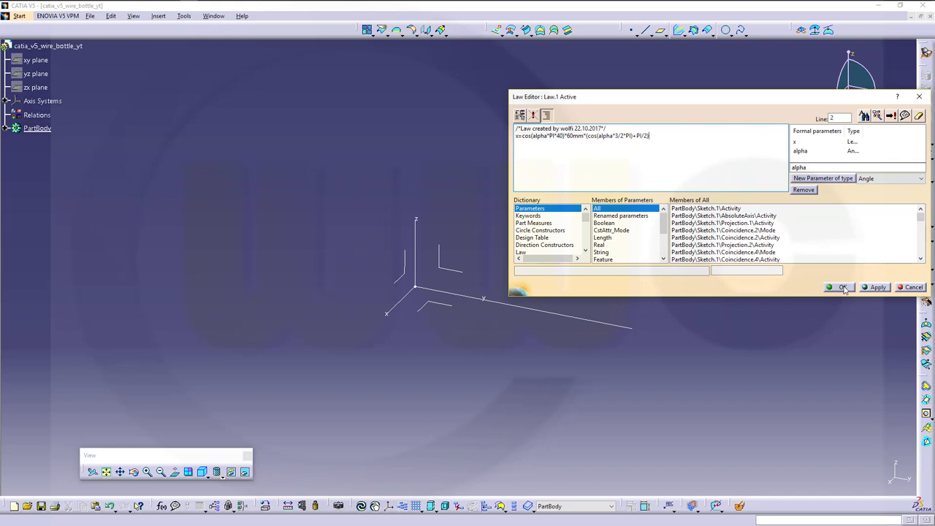
pyautogui.click(839, 286)
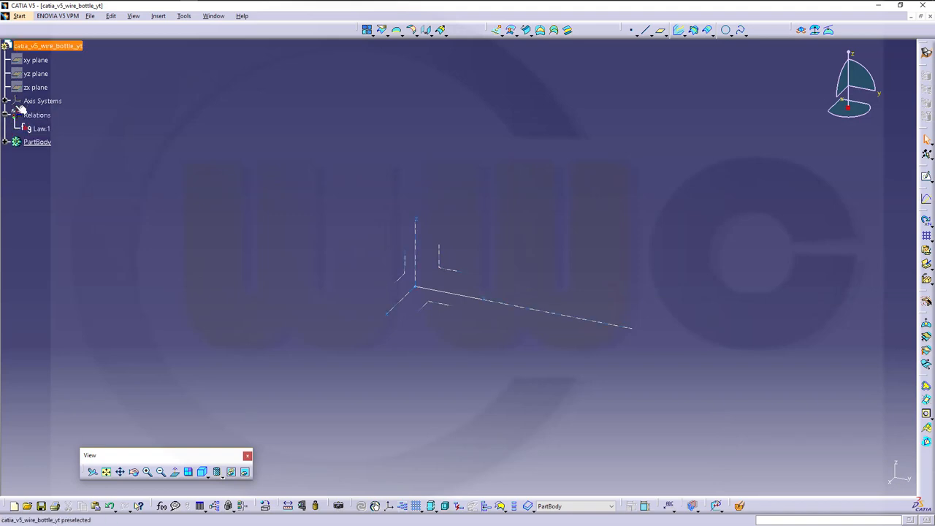
# Create a parallel curve from Sketch.1 whose offset is driven by Law.1
pyautogui.click(6, 142)
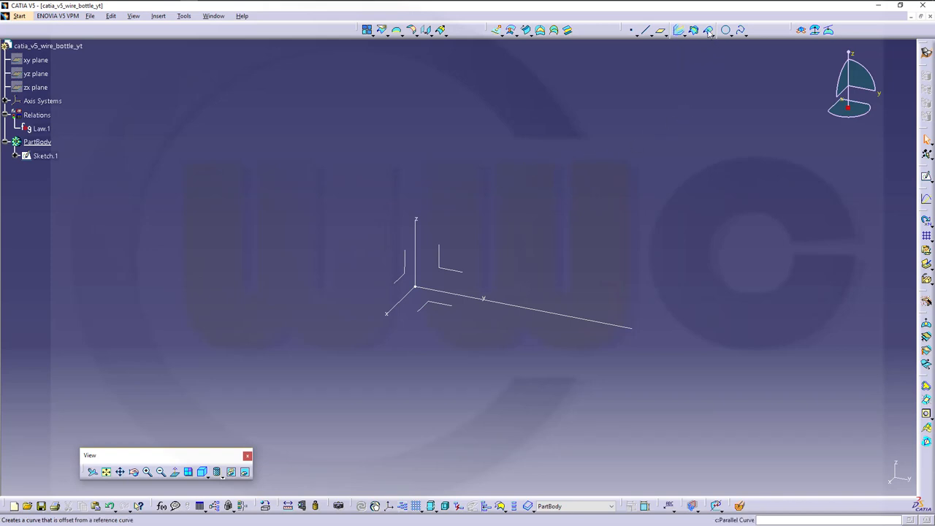
pyautogui.click(707, 29)
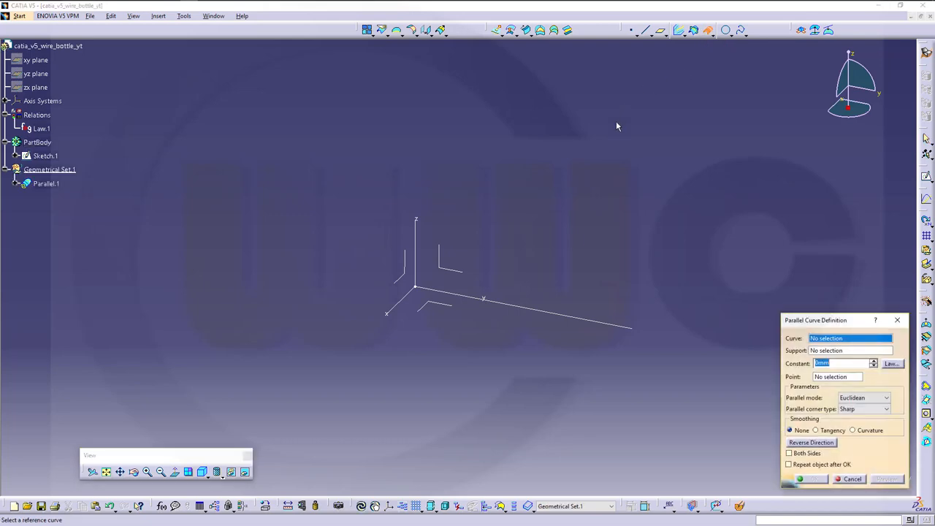
pyautogui.moveTo(546, 316)
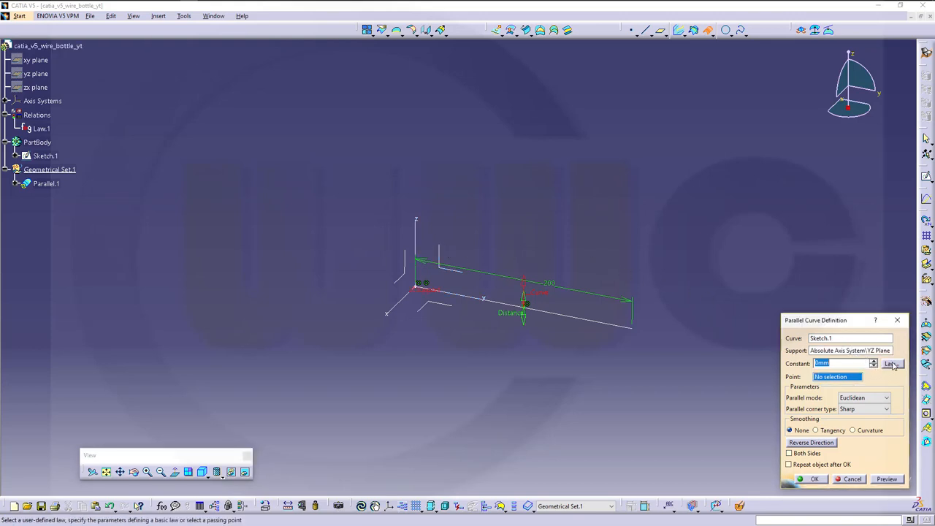
pyautogui.click(891, 362)
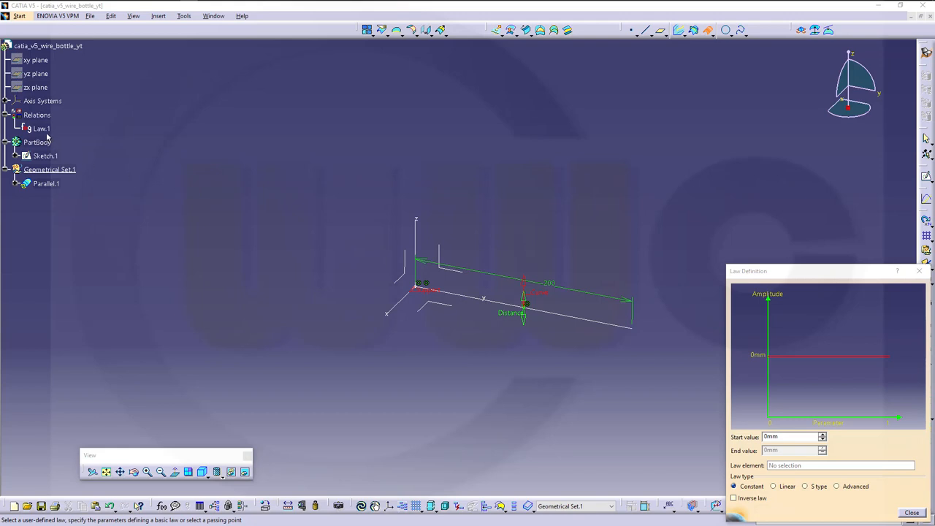
pyautogui.click(836, 485)
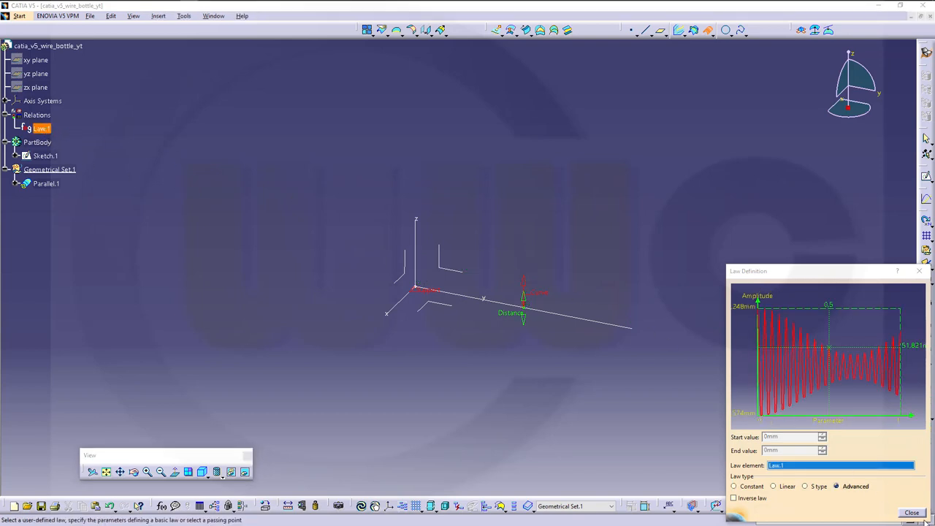
pyautogui.click(911, 511)
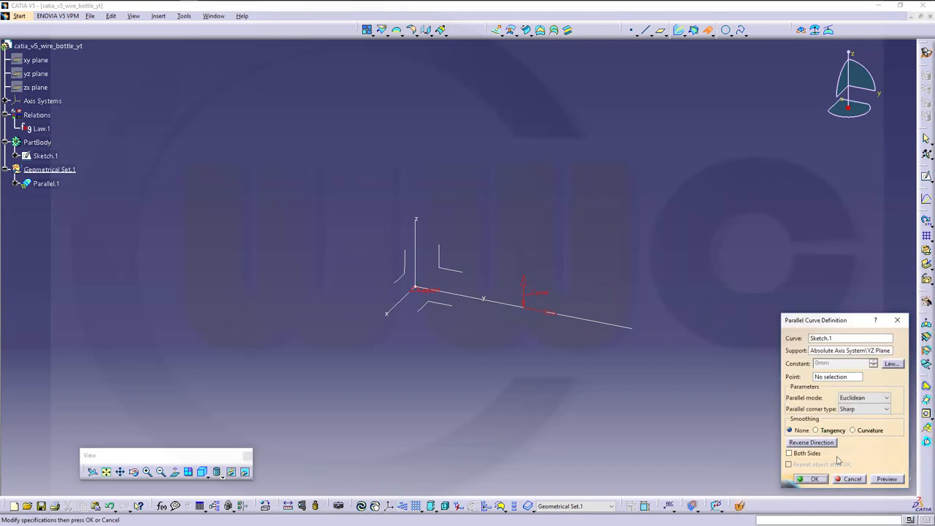
pyautogui.click(814, 479)
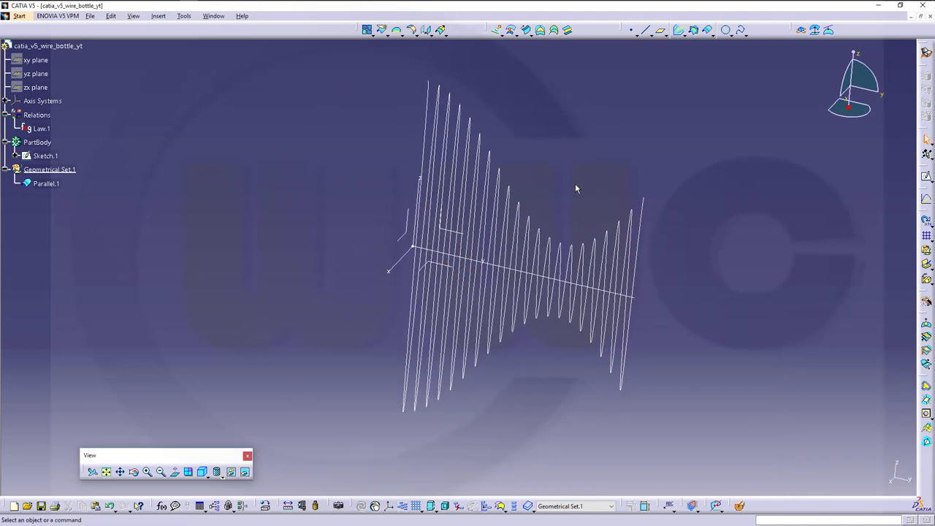
pyautogui.moveTo(127, 228)
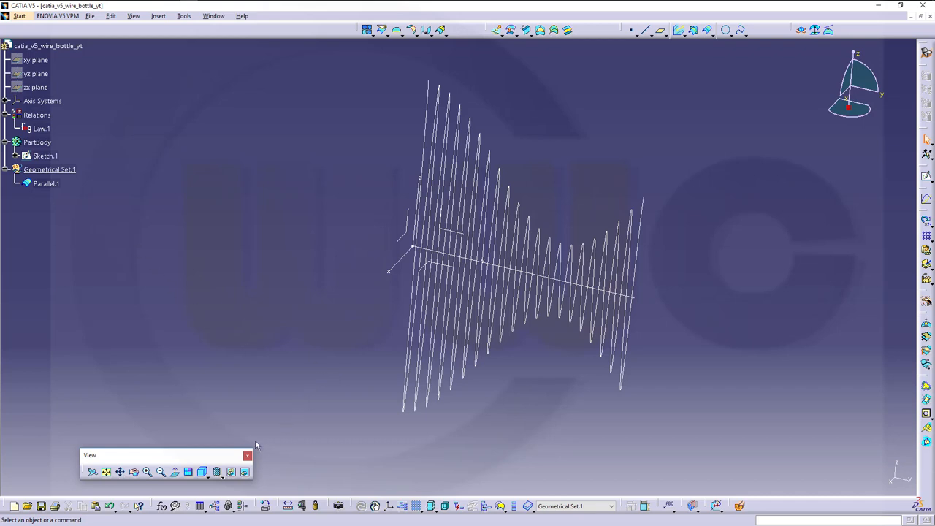
pyautogui.moveTo(114, 386)
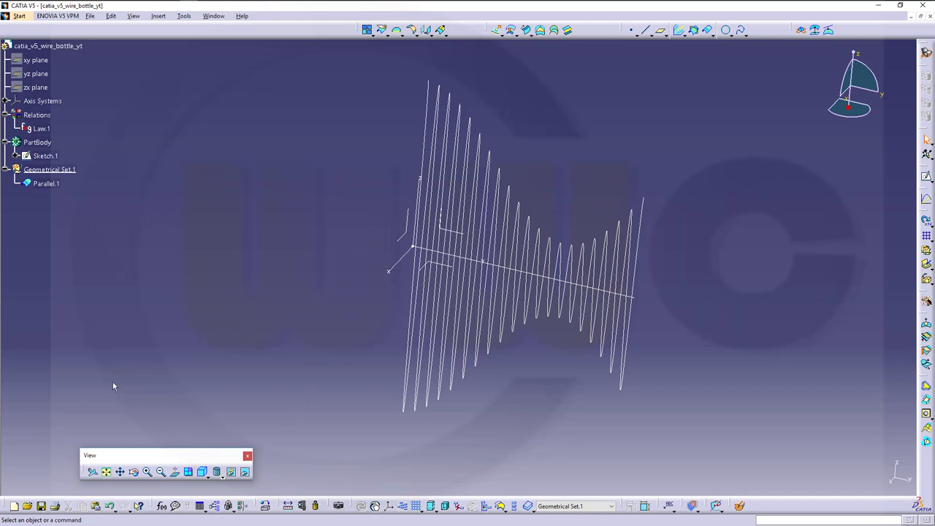
pyautogui.moveTo(137, 424)
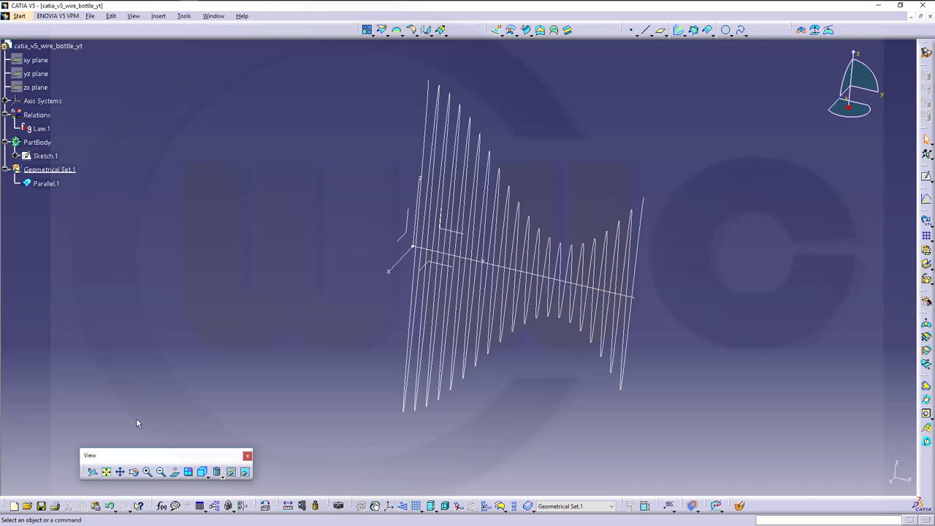
pyautogui.moveTo(163, 350)
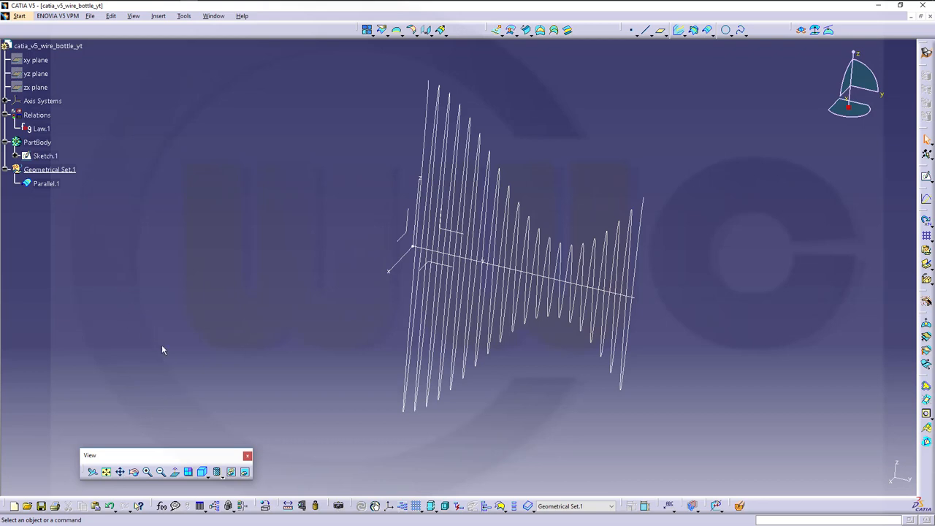
pyautogui.moveTo(201, 505)
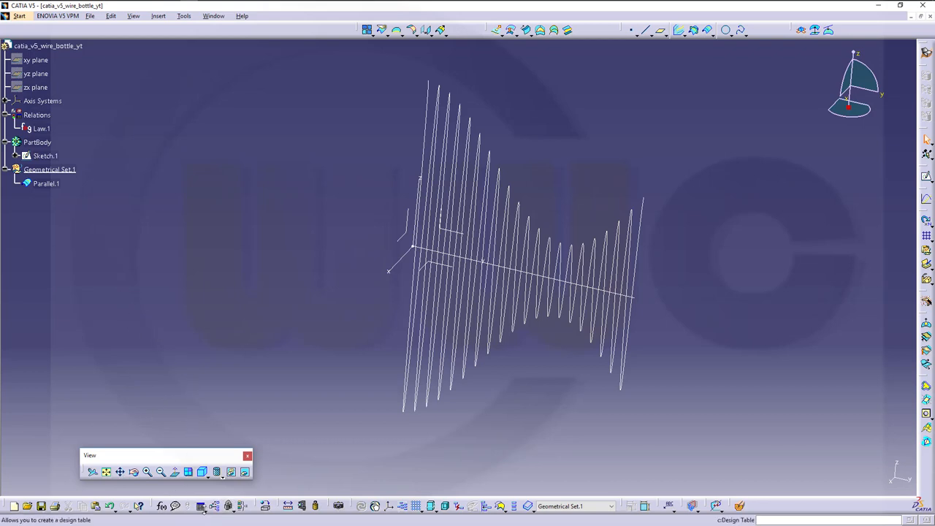
pyautogui.moveTo(212, 505)
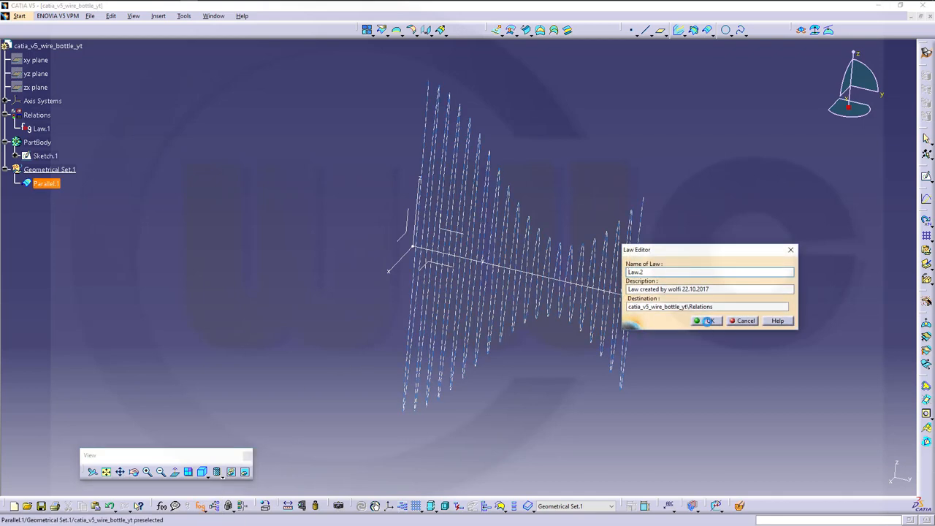
# Create Law.2 with an Angle parameter beta and a Length parameter y
pyautogui.click(707, 321)
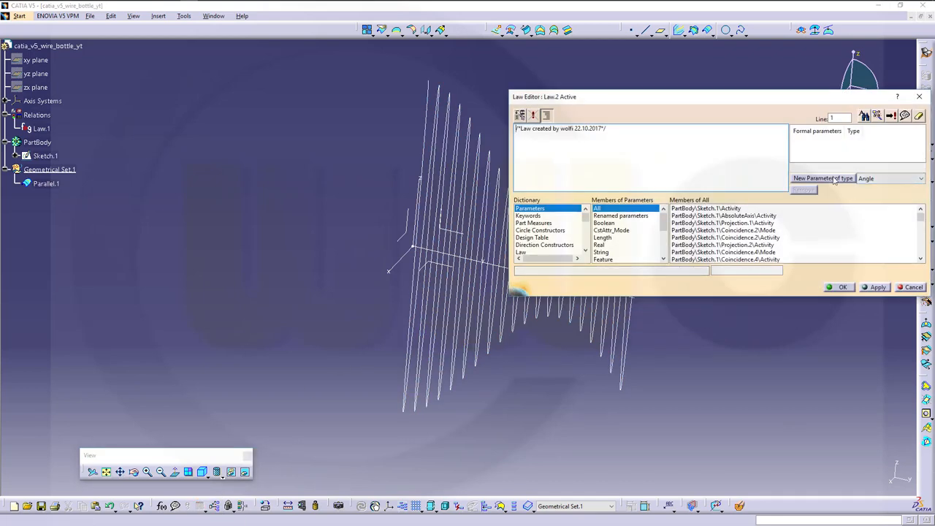
pyautogui.click(823, 179)
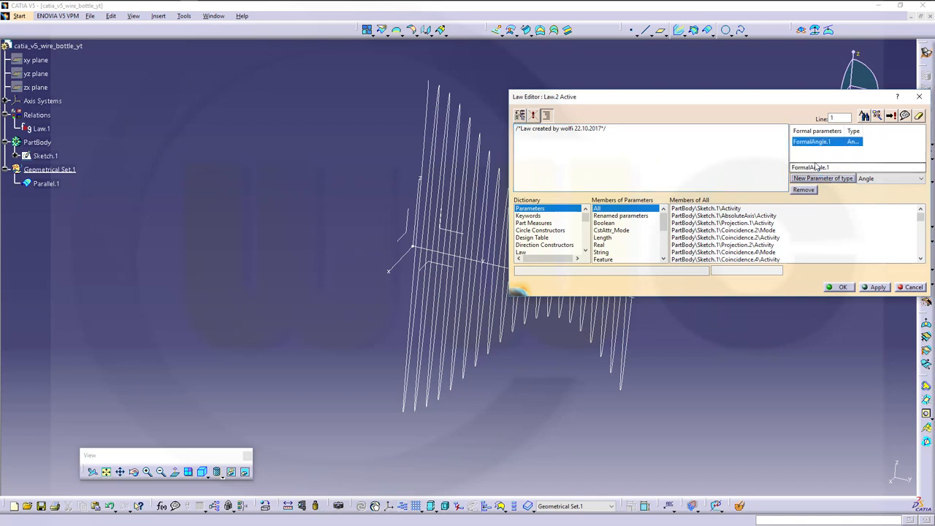
pyautogui.write('b')
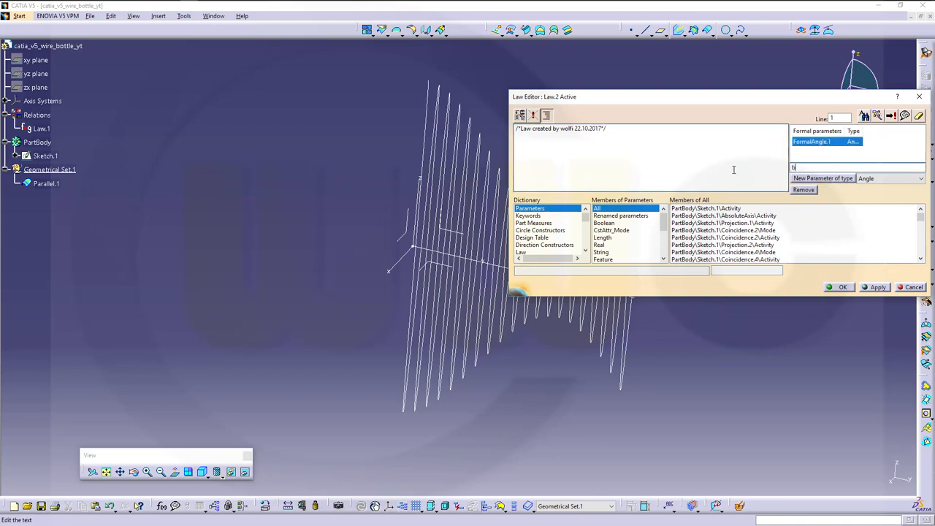
pyautogui.write('eta')
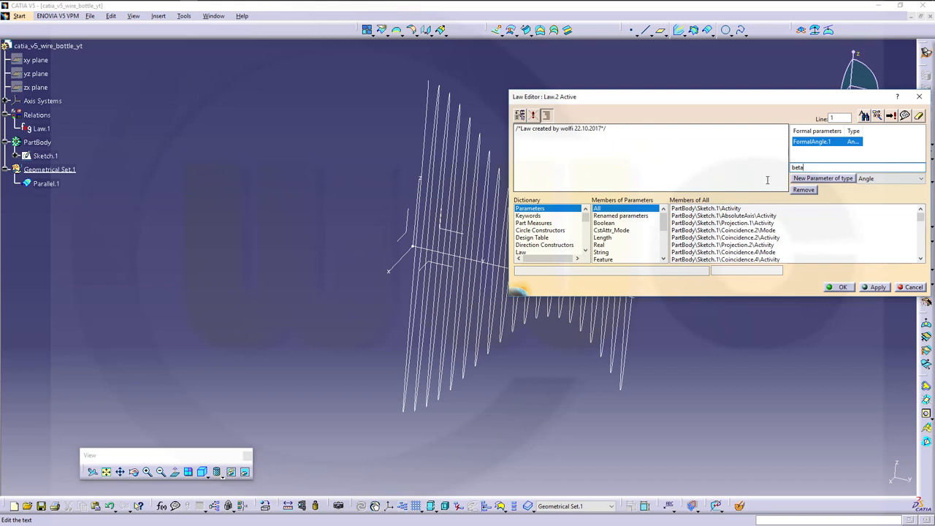
pyautogui.moveTo(824, 179)
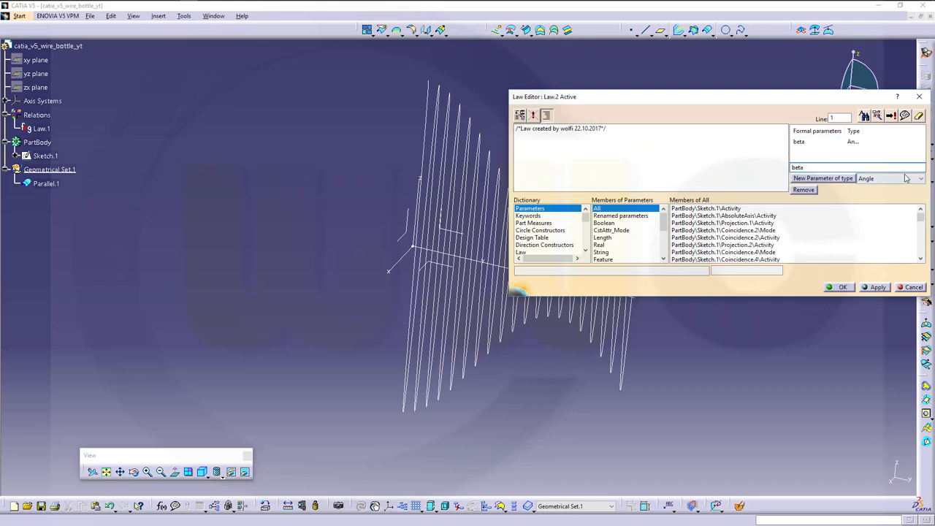
pyautogui.click(920, 178)
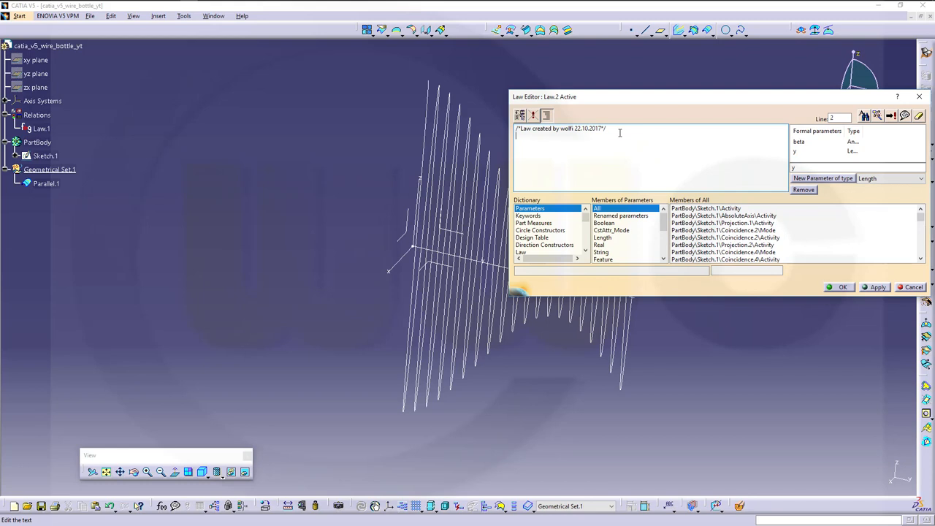
# Write Law.2's formula y = cos(beta·PI·40)·60mm·(cos(beta·3/2·PI)+PI/2) and confirm it
pyautogui.write('y=')
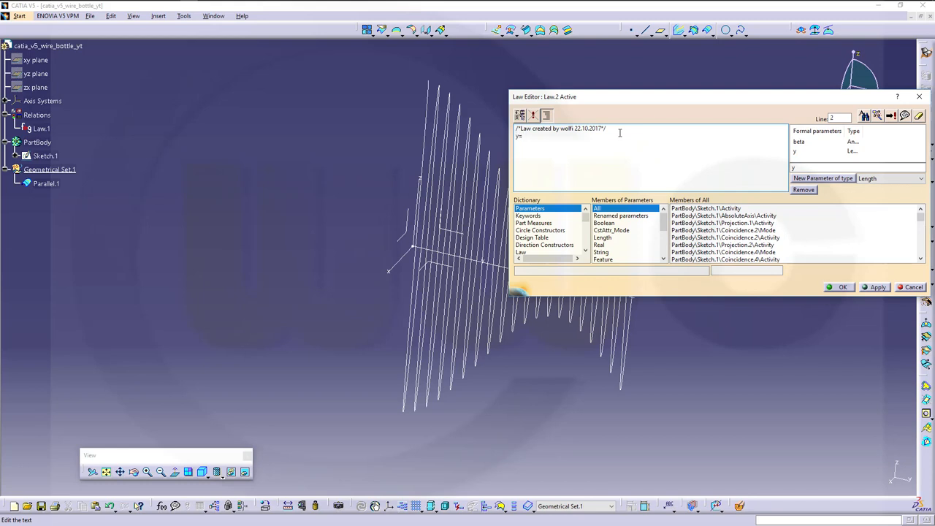
pyautogui.write('=cos(alpha*PI*40)*60mm*(cos(alpha*3/2*PI)+PI/2)')
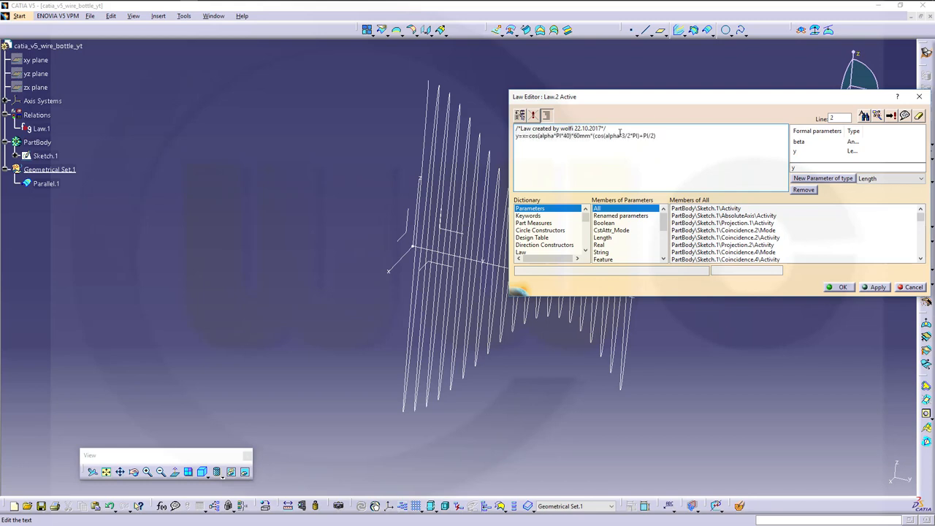
pyautogui.click(526, 137)
pyautogui.write('in')
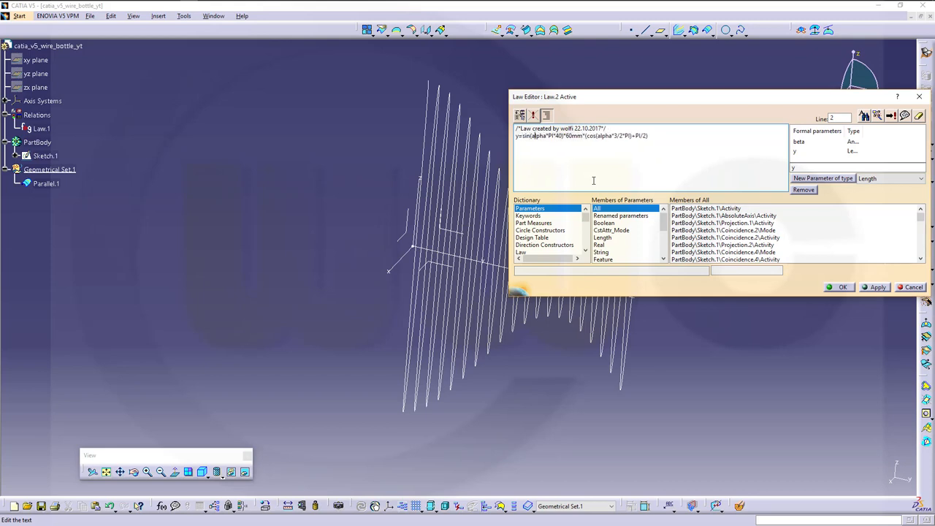
pyautogui.write('beta')
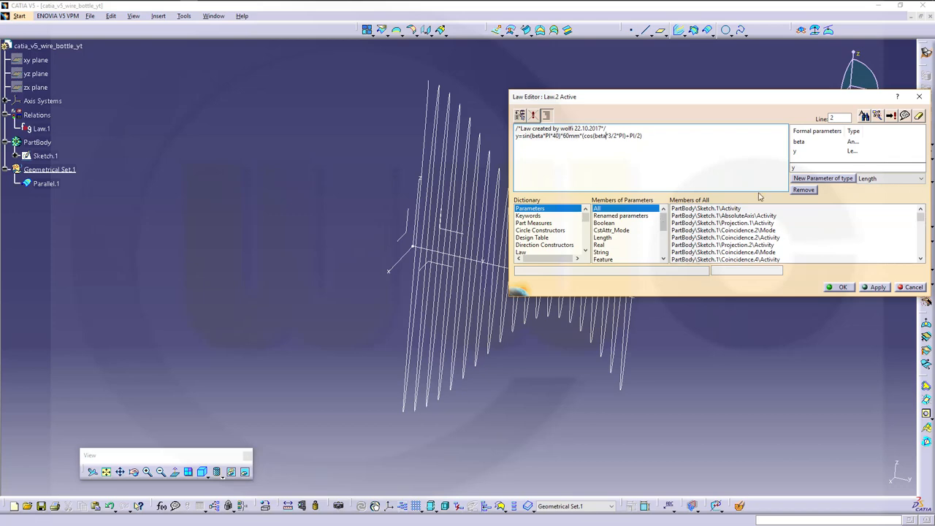
pyautogui.click(838, 286)
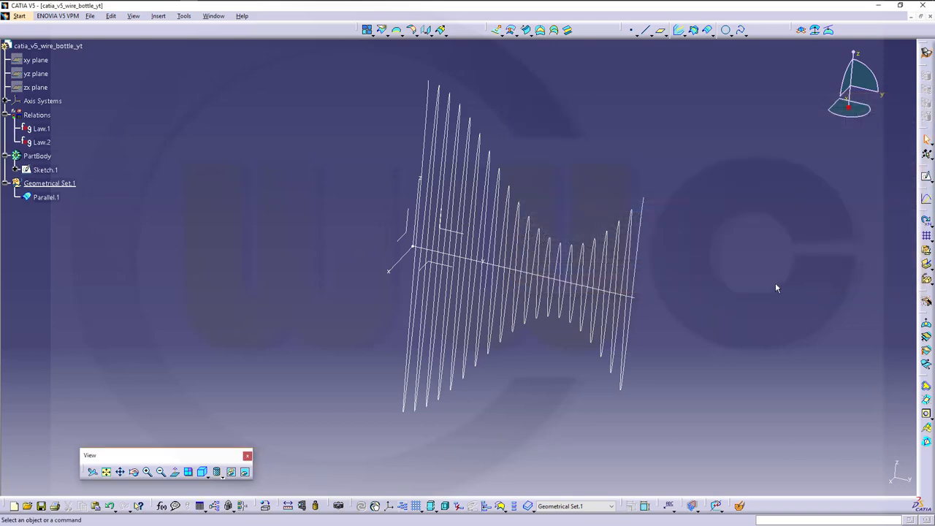
pyautogui.moveTo(467, 117)
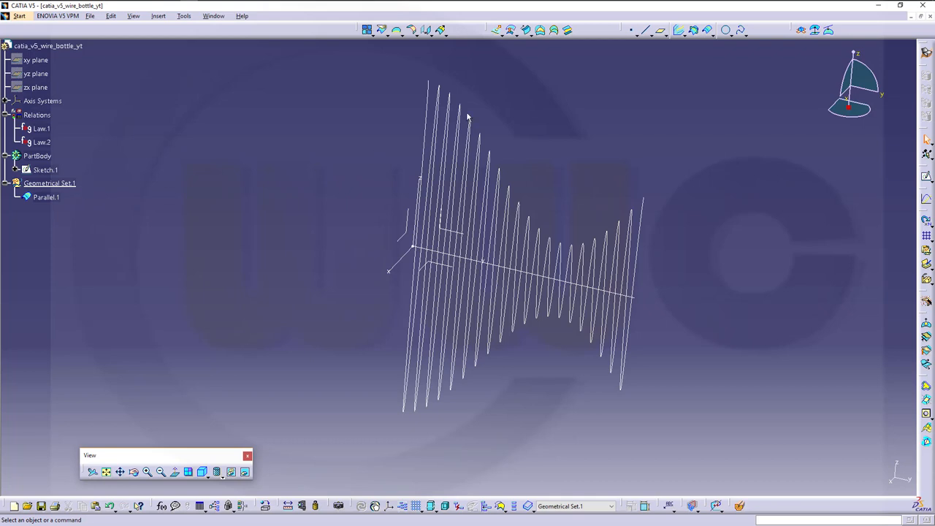
pyautogui.moveTo(557, 70)
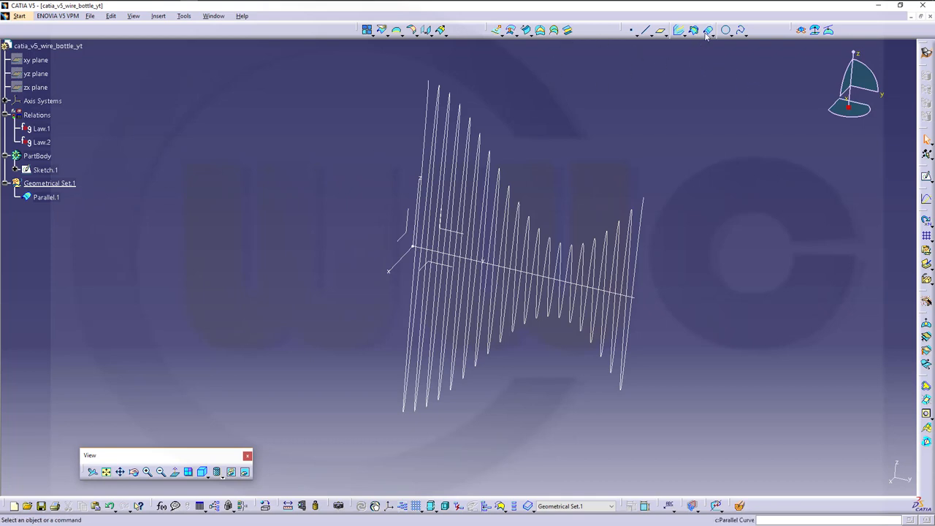
# Create Parallel.2 from Sketch.1 on the xy plane with its offset driven by Law.2
pyautogui.click(707, 30)
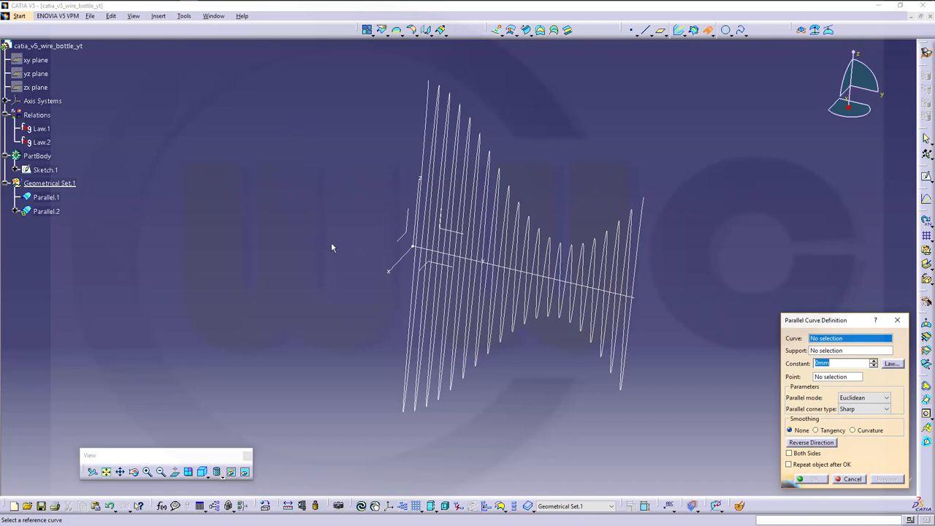
pyautogui.moveTo(43, 170)
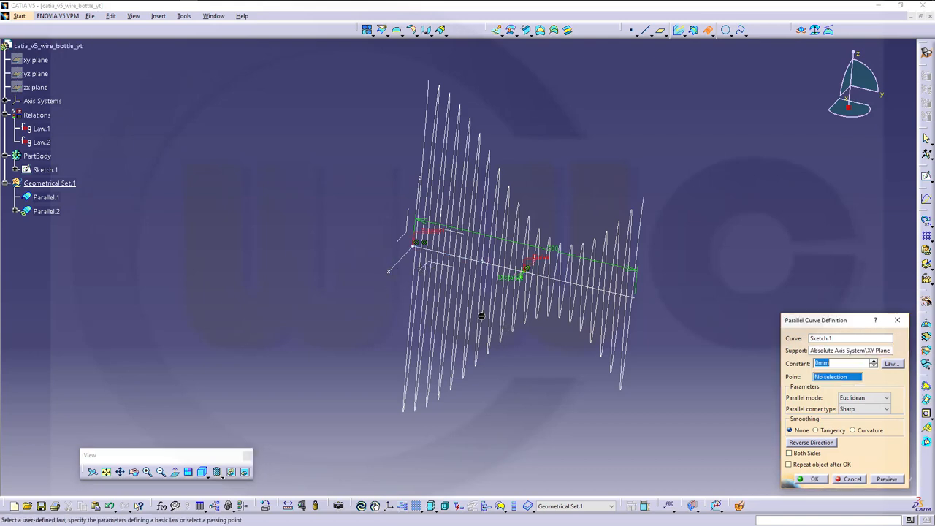
pyautogui.moveTo(406, 272)
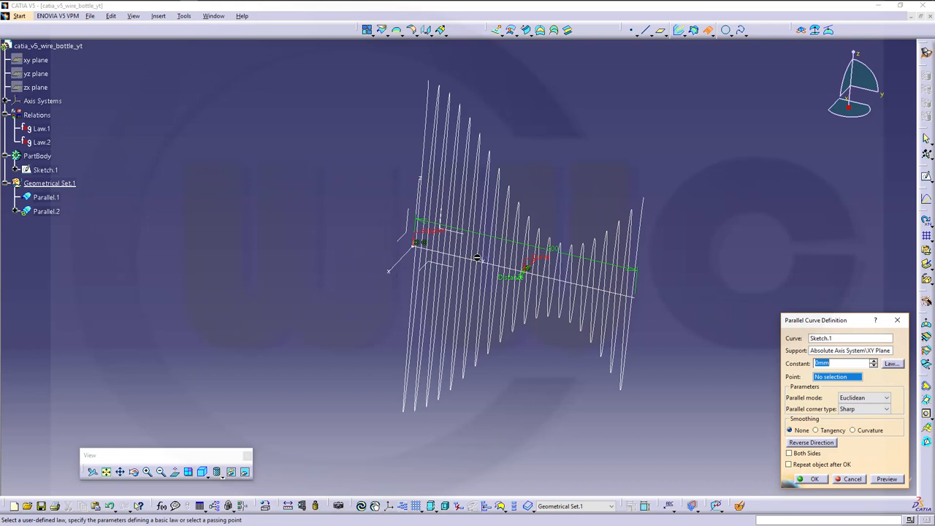
pyautogui.moveTo(532, 257)
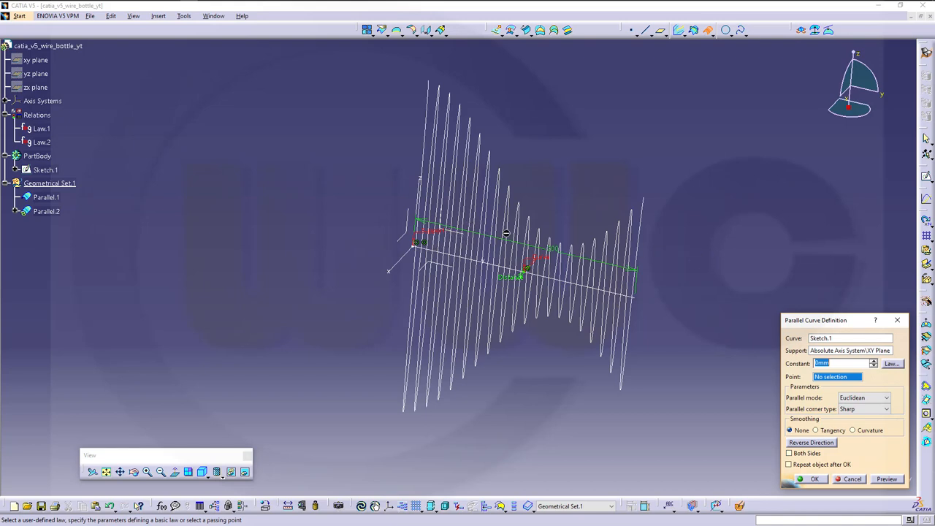
pyautogui.moveTo(659, 245)
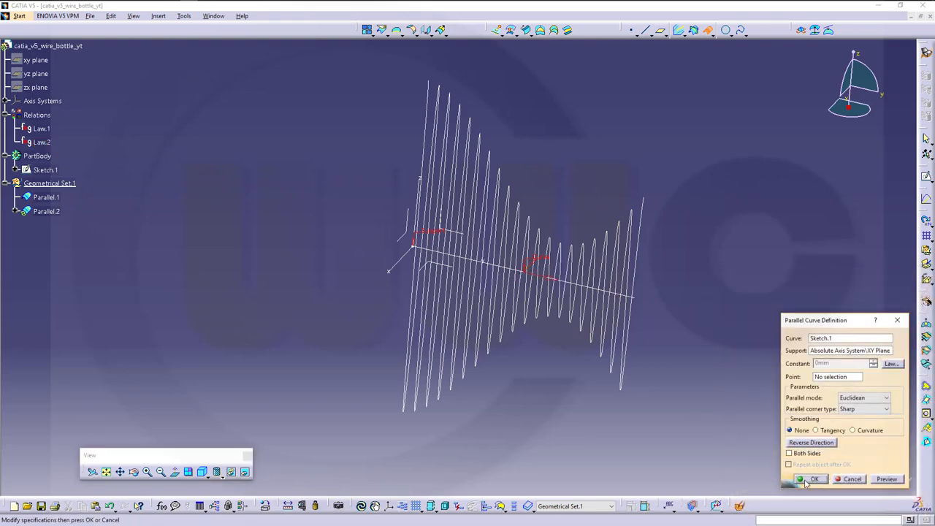
pyautogui.click(811, 479)
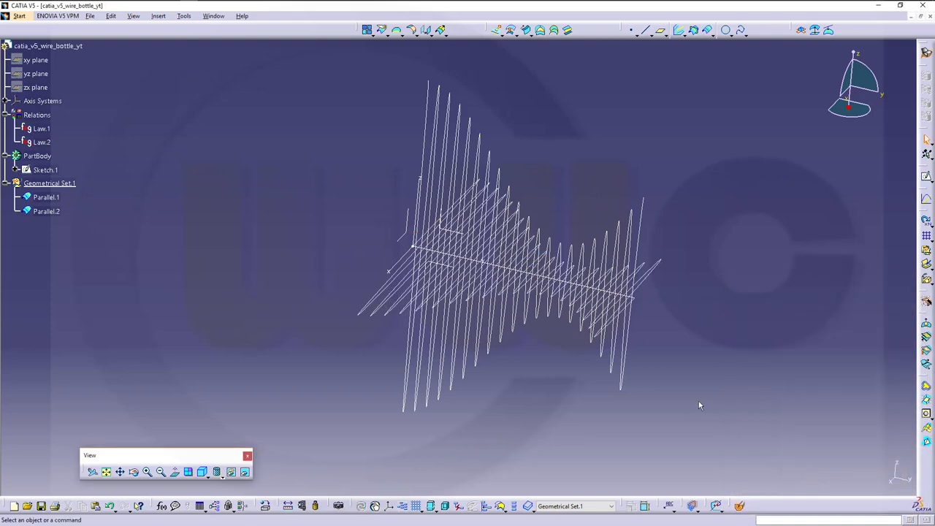
pyautogui.moveTo(700, 406); pyautogui.dragTo(429, 84)
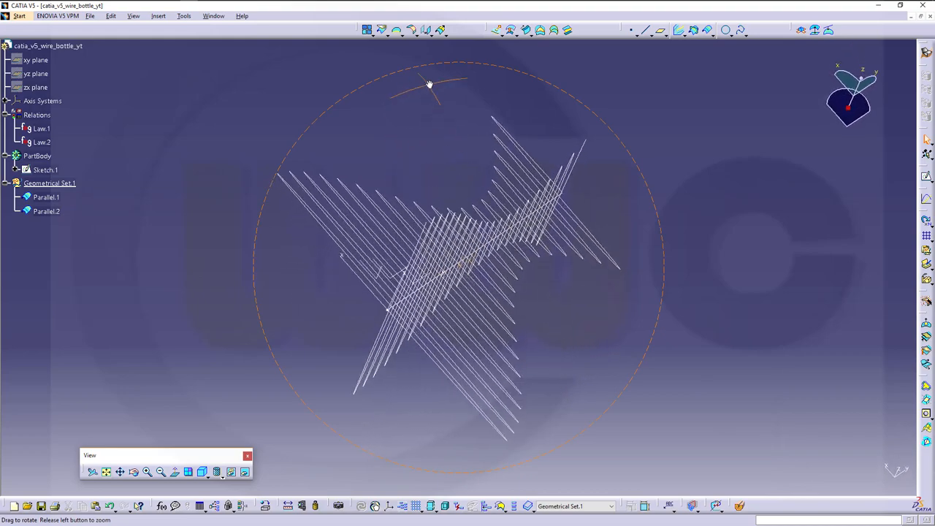
pyautogui.moveTo(429, 84); pyautogui.dragTo(208, 225)
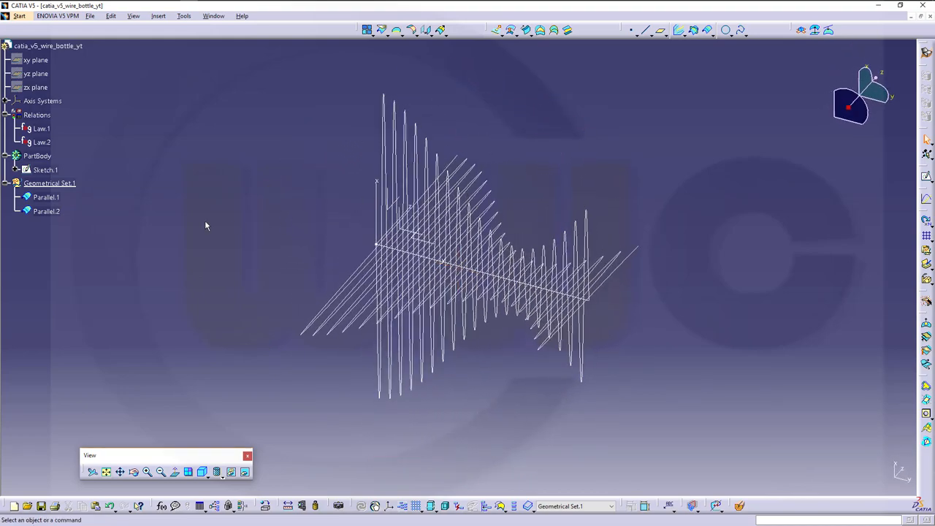
pyautogui.click(41, 124)
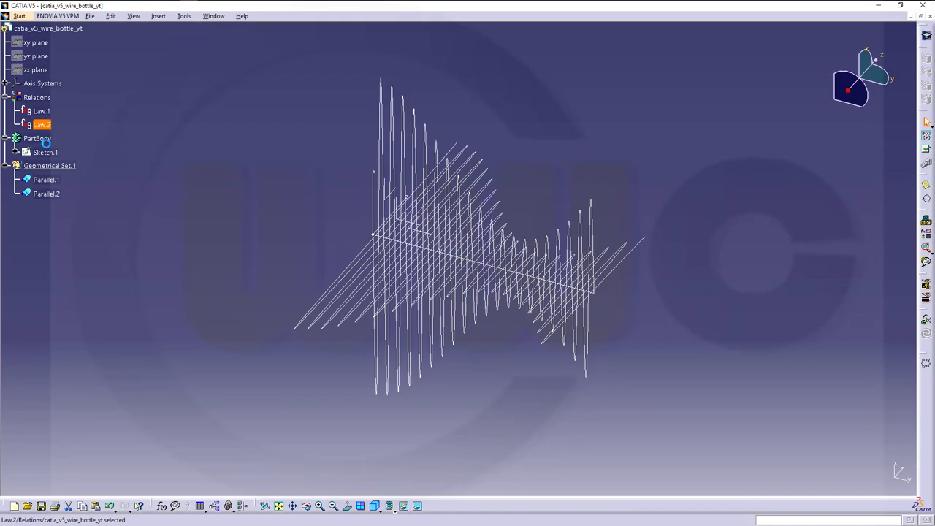
pyautogui.doubleClick(41, 124)
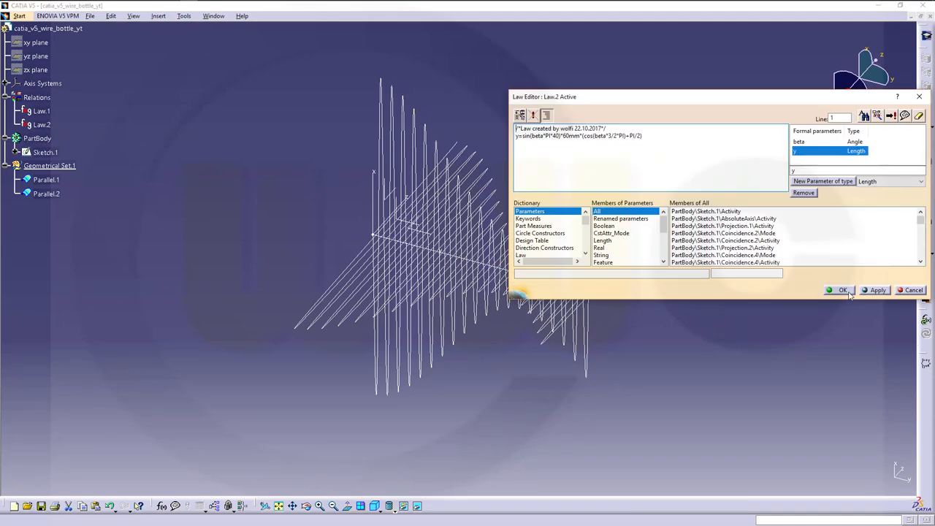
pyautogui.click(838, 290)
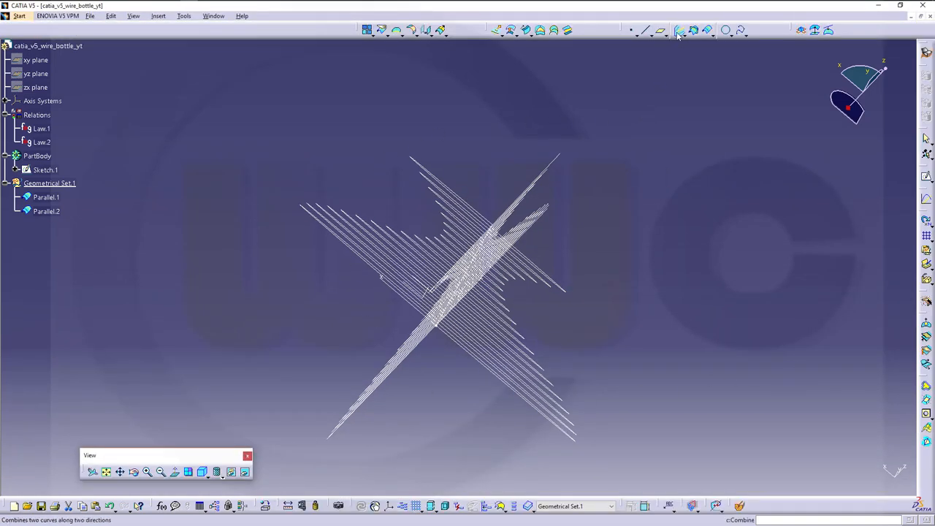
# Combine Parallel.1 and Parallel.2 into the spiral wire Combine.1 and inspect it
pyautogui.click(678, 29)
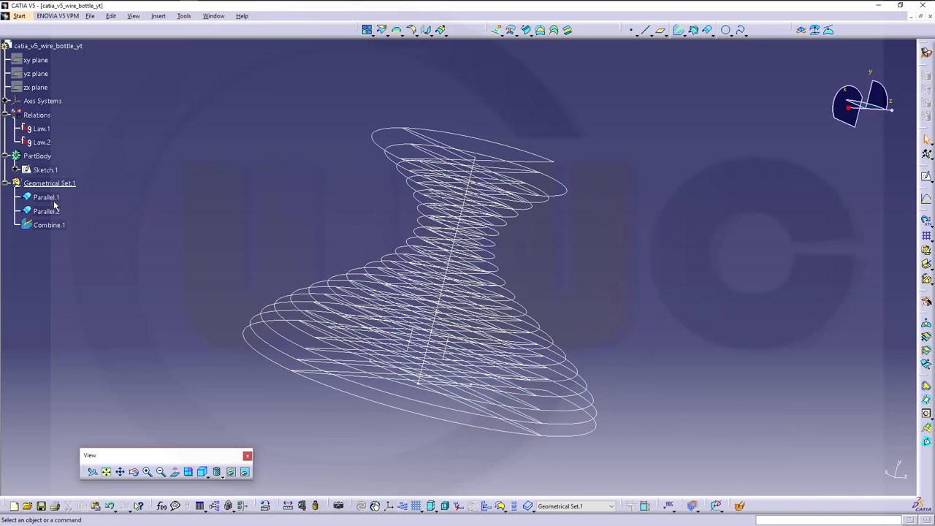
pyautogui.click(47, 210)
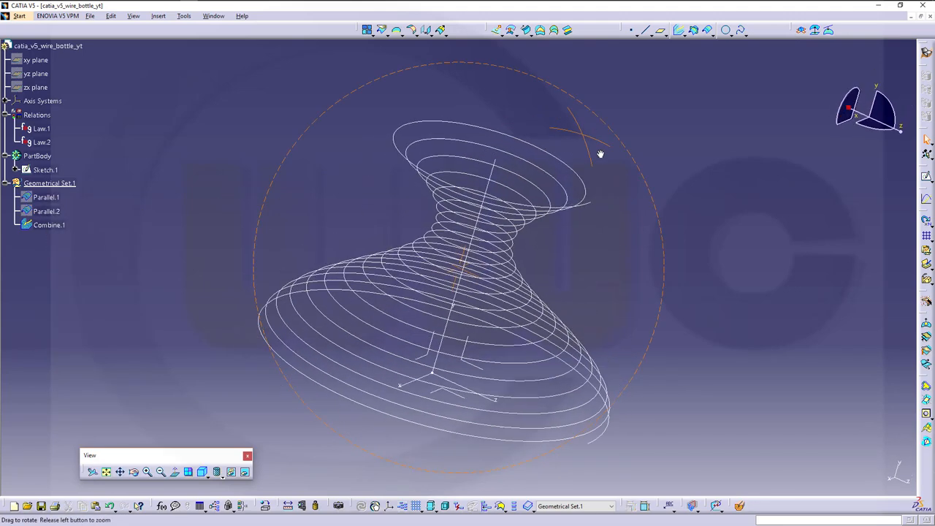
pyautogui.moveTo(601, 154); pyautogui.dragTo(490, 333)
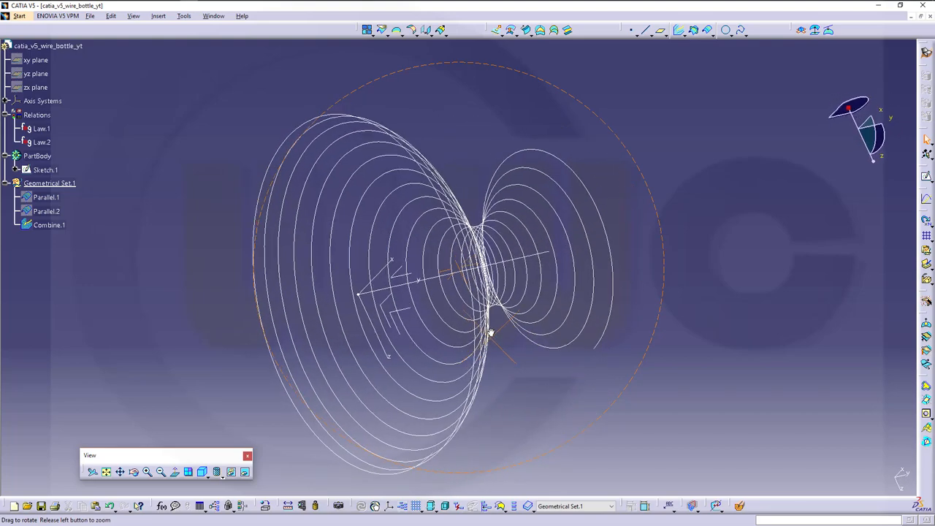
pyautogui.moveTo(489, 329); pyautogui.dragTo(511, 234)
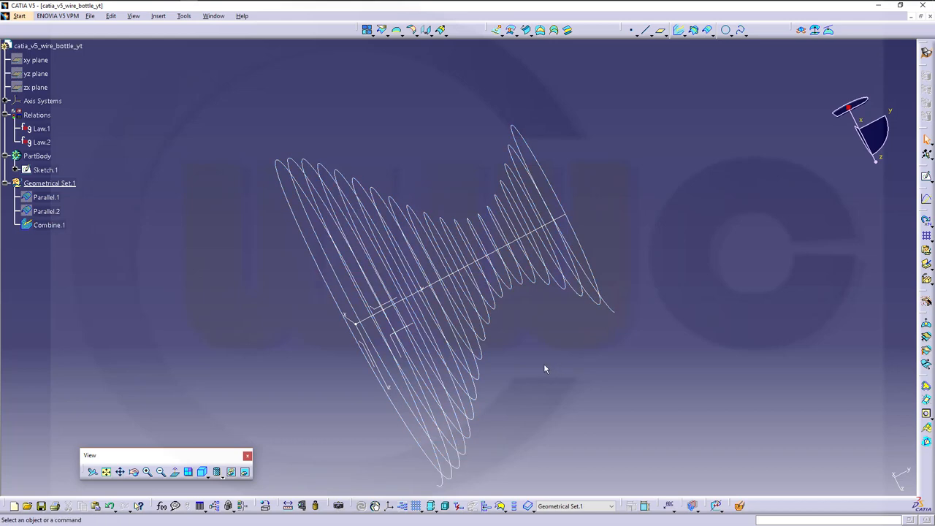
pyautogui.moveTo(125, 181)
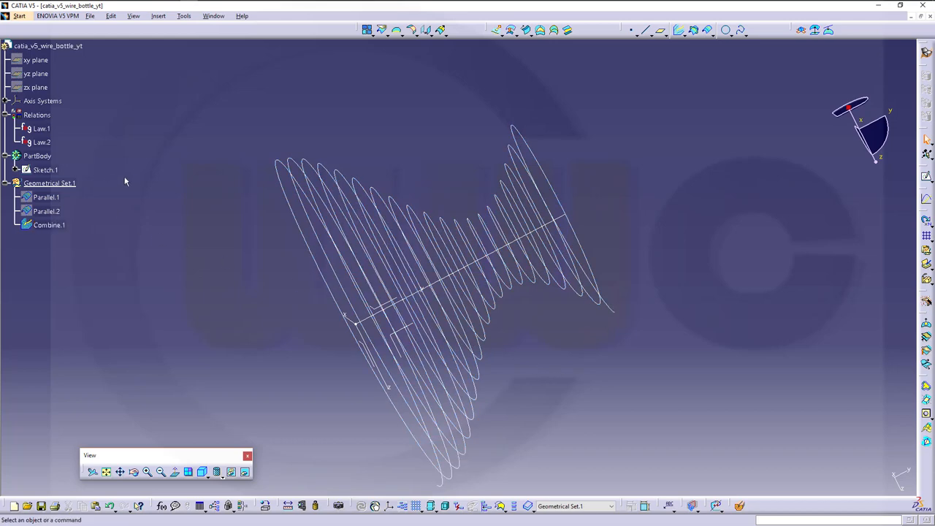
pyautogui.moveTo(142, 183)
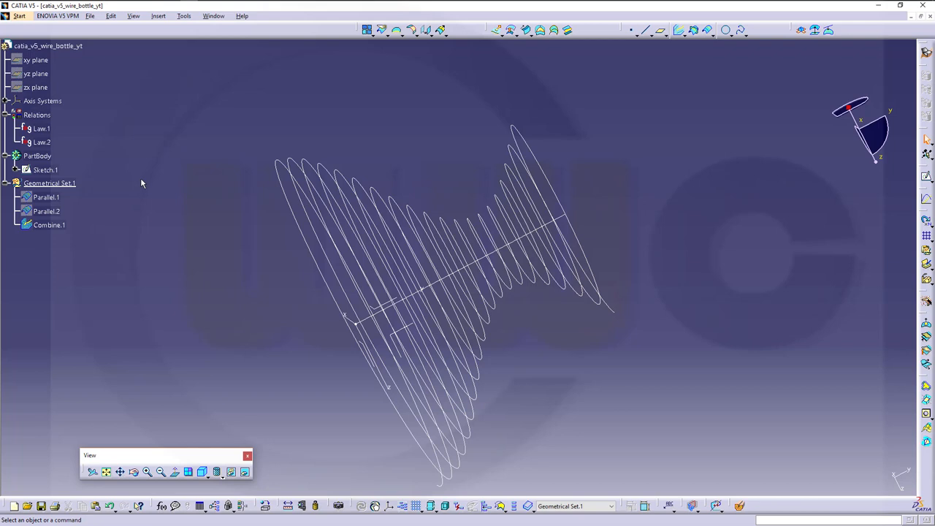
pyautogui.moveTo(638, 366)
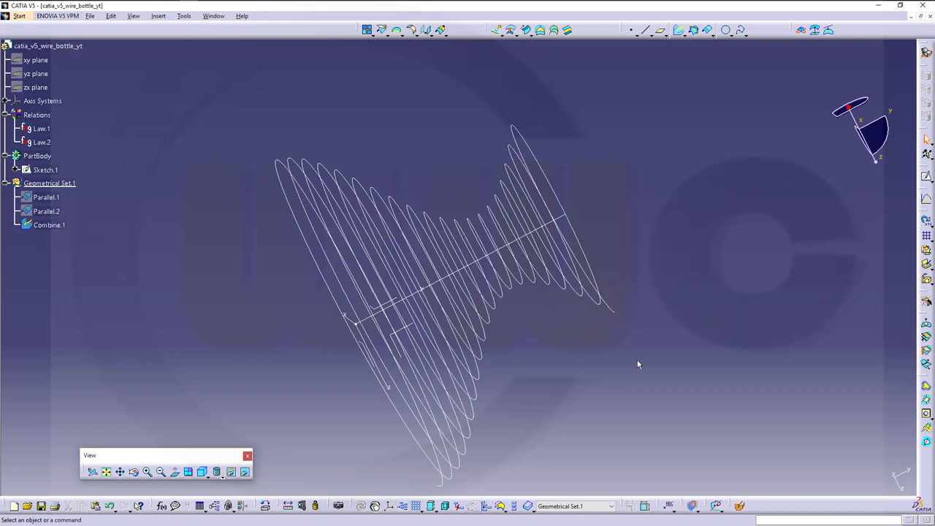
pyautogui.moveTo(624, 359)
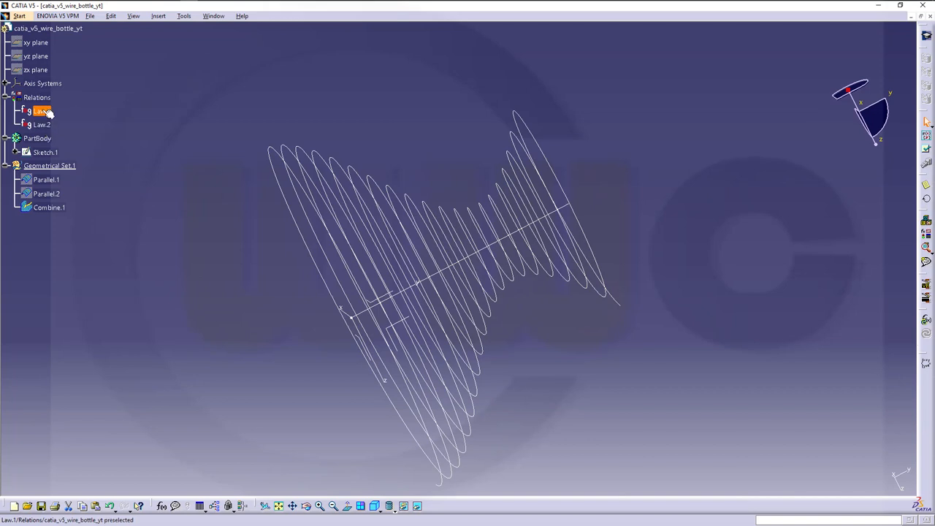
# Reopen Law.1 to review its formula and close it unchanged
pyautogui.doubleClick(41, 111)
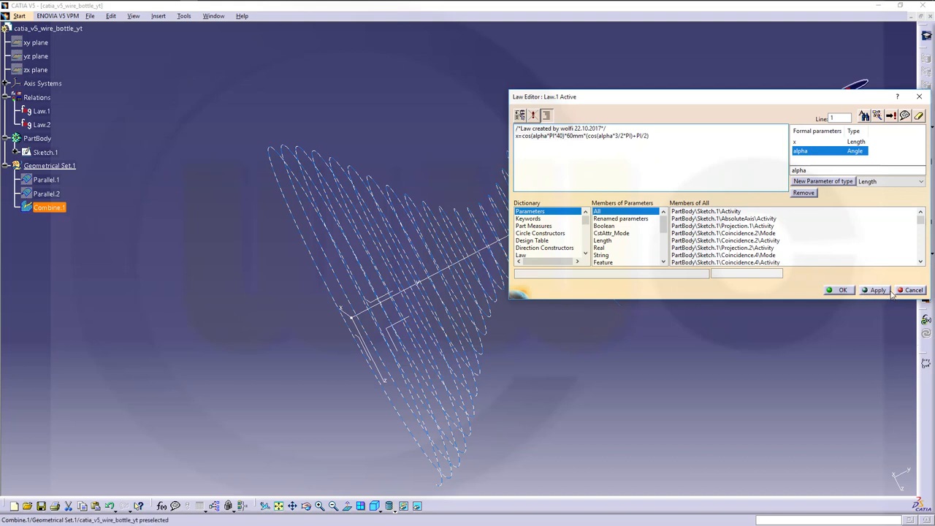
pyautogui.click(841, 289)
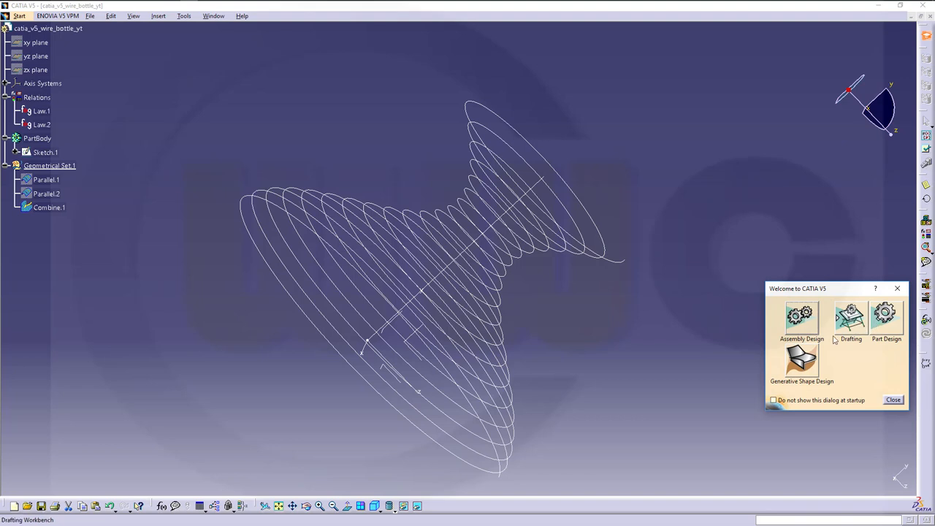
# Sweep a circular centre-and-radius profile along Combine.1 to create the tube Sweep.1
pyautogui.click(893, 400)
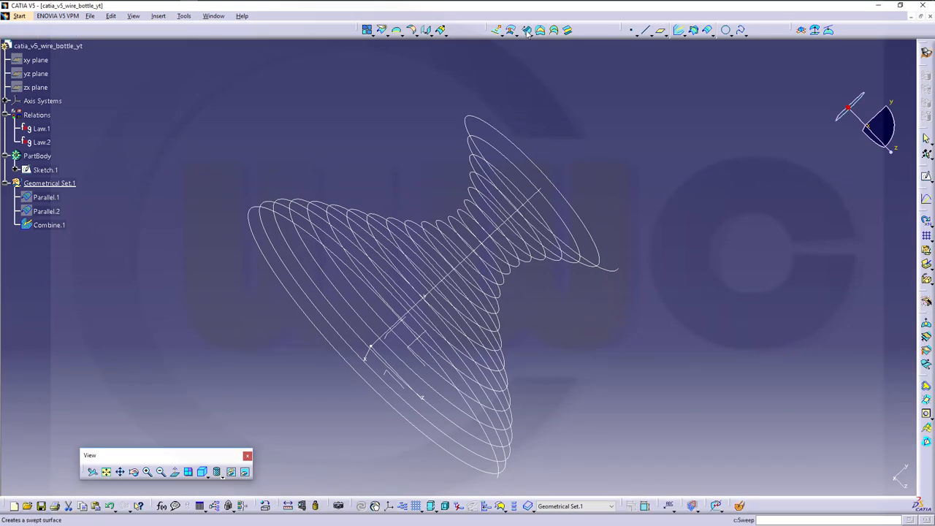
pyautogui.click(526, 29)
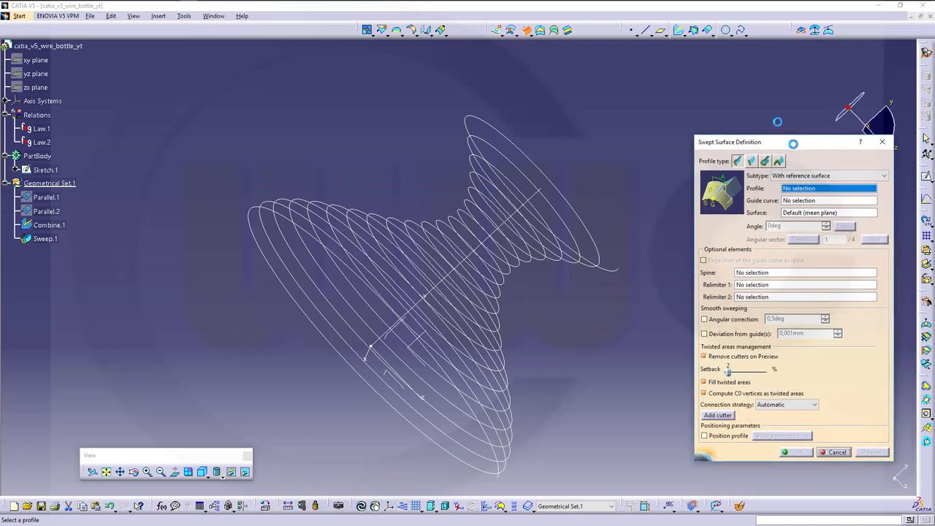
pyautogui.moveTo(792, 142); pyautogui.dragTo(757, 111)
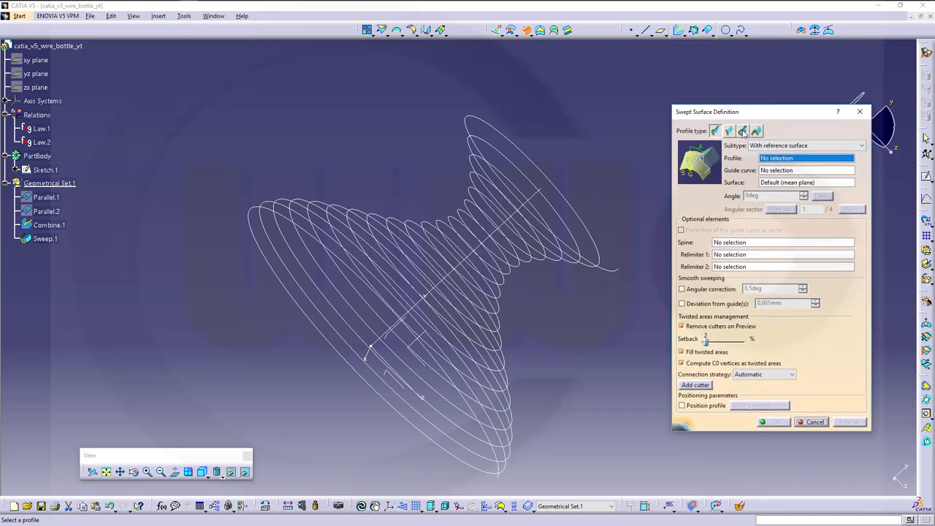
pyautogui.click(742, 131)
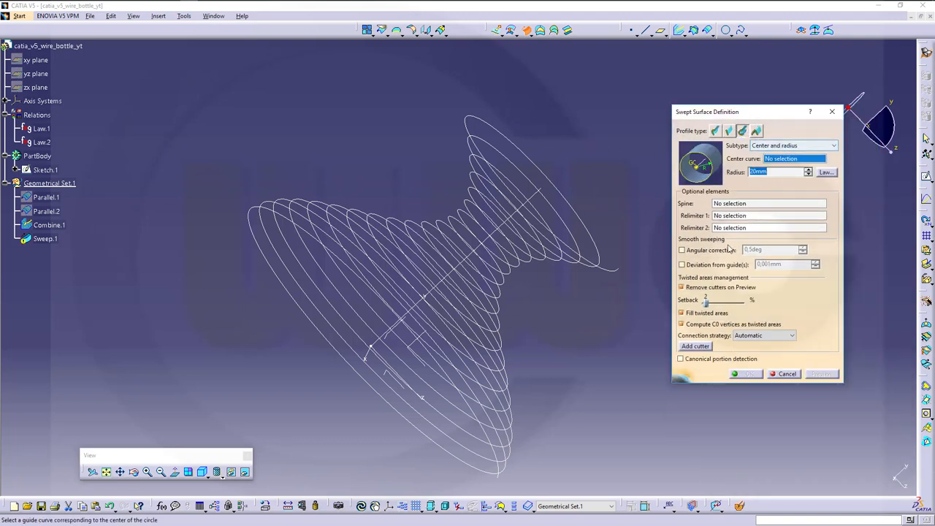
pyautogui.click(777, 172)
pyautogui.write('4')
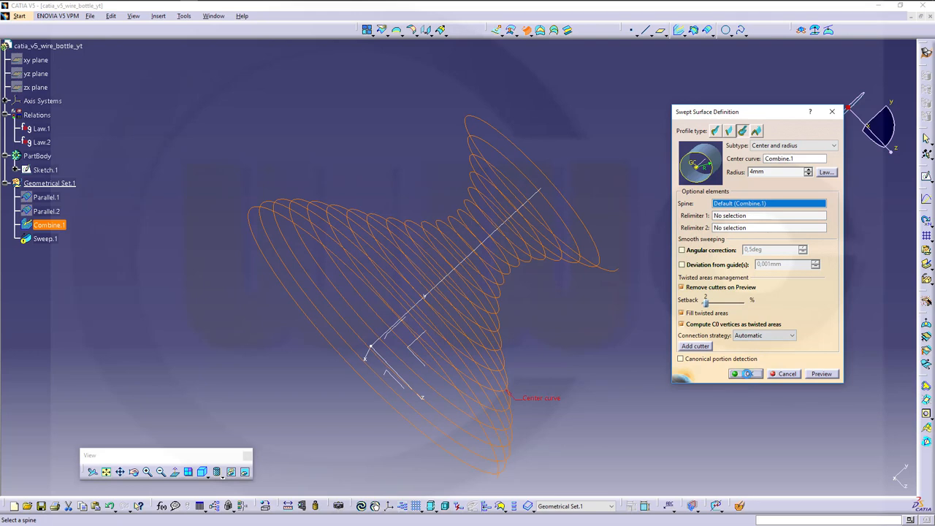
pyautogui.click(745, 374)
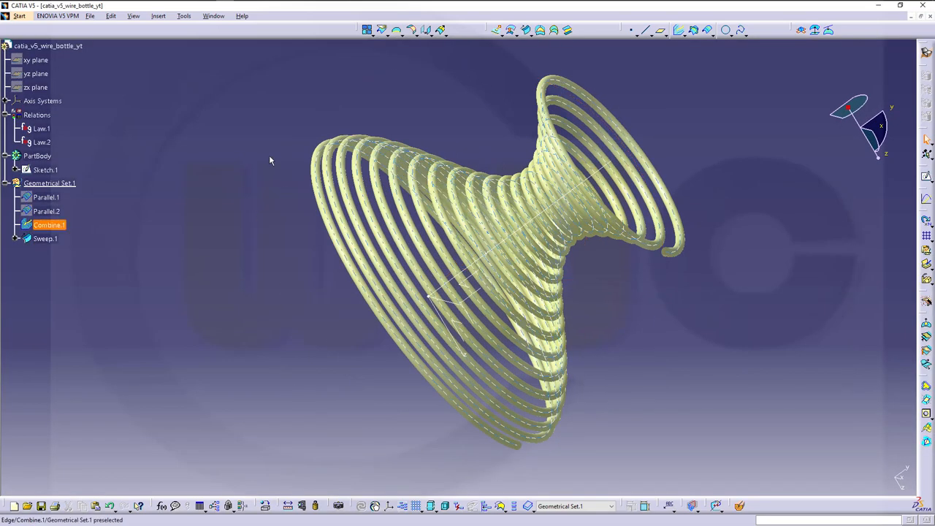
# Make PartBody the in-work object and close Sweep.1 into the solid CloseSurface.1
pyautogui.rightClick(45, 169)
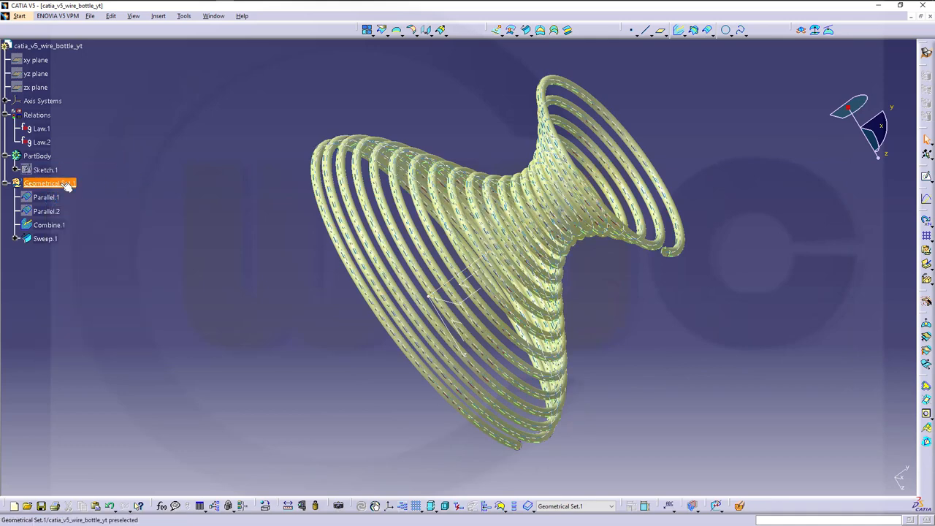
pyautogui.rightClick(36, 155)
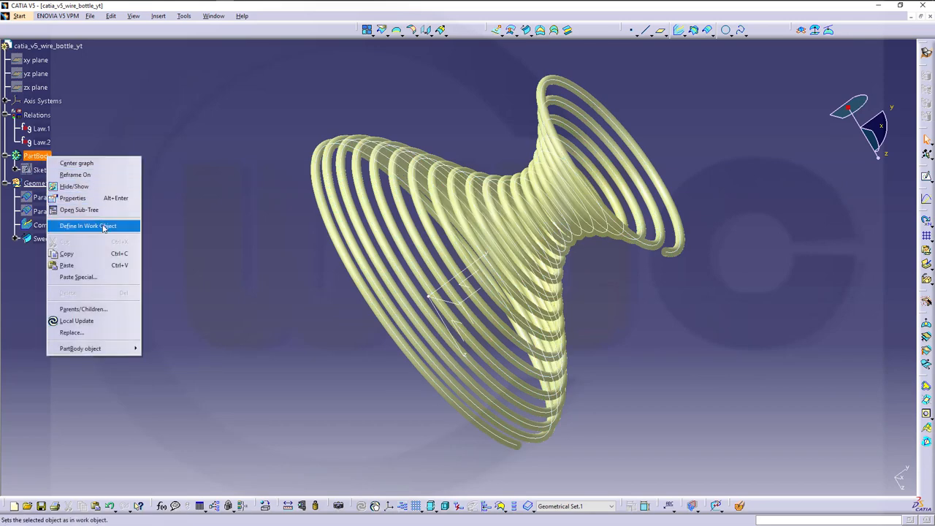
pyautogui.click(87, 225)
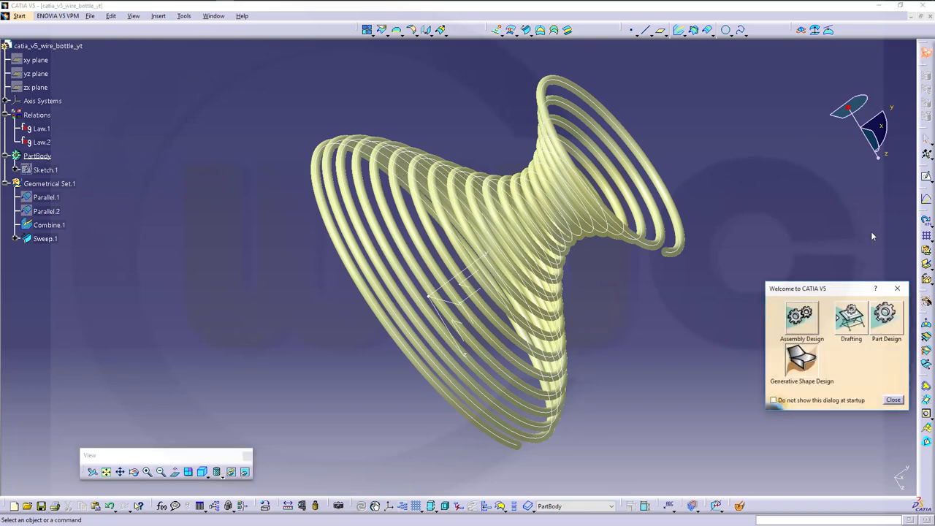
pyautogui.click(894, 400)
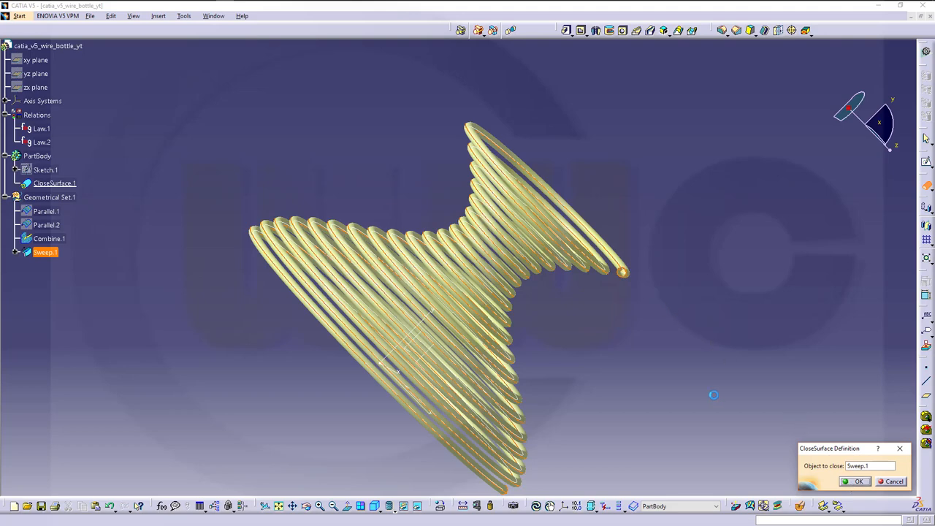
pyautogui.click(857, 481)
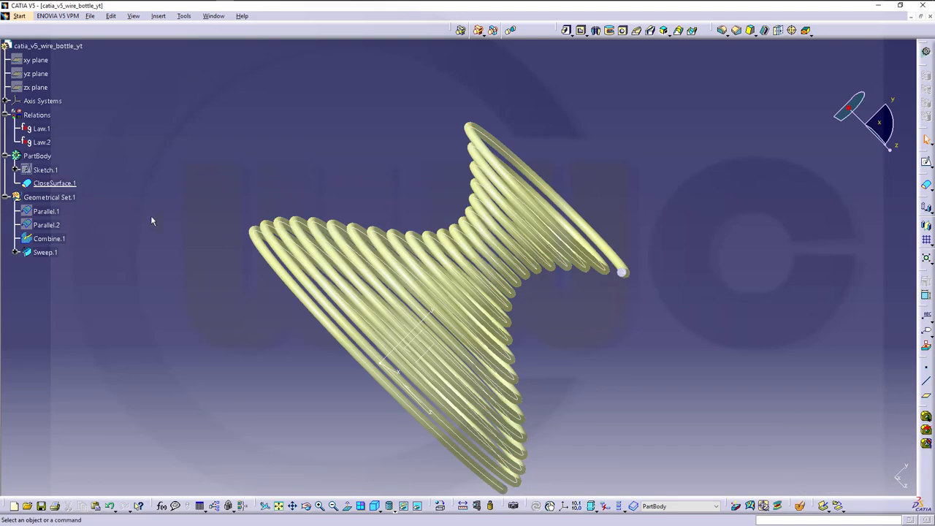
# Hide the helper geometry Combine.1 and Sweep.1
pyautogui.rightClick(47, 238)
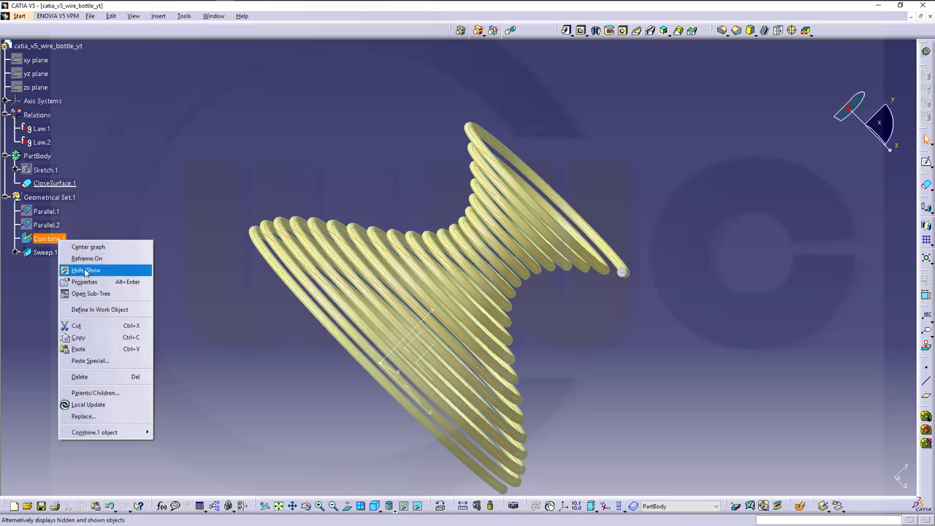
pyautogui.click(86, 270)
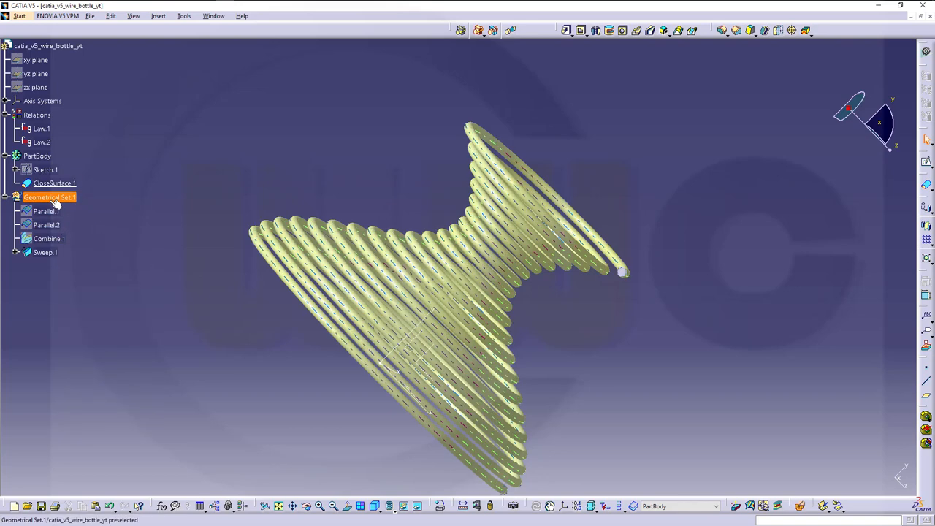
pyautogui.rightClick(44, 251)
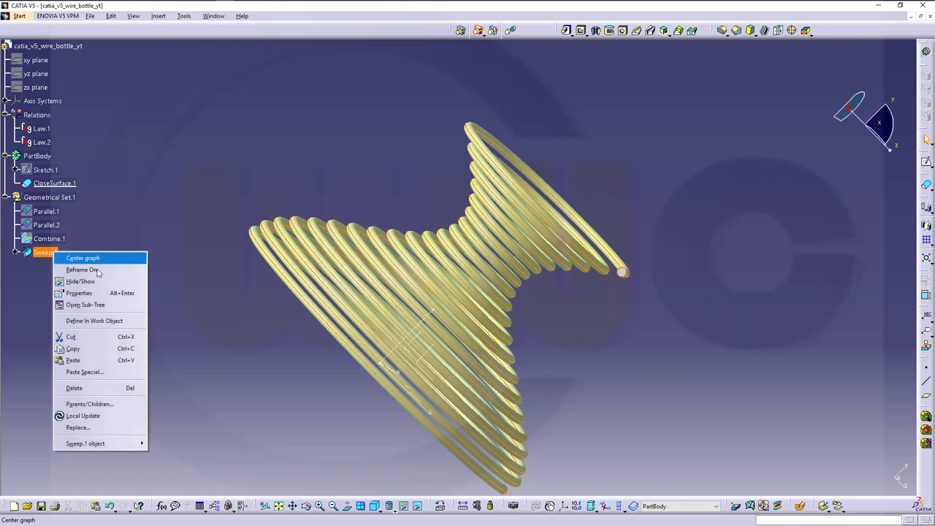
pyautogui.click(82, 257)
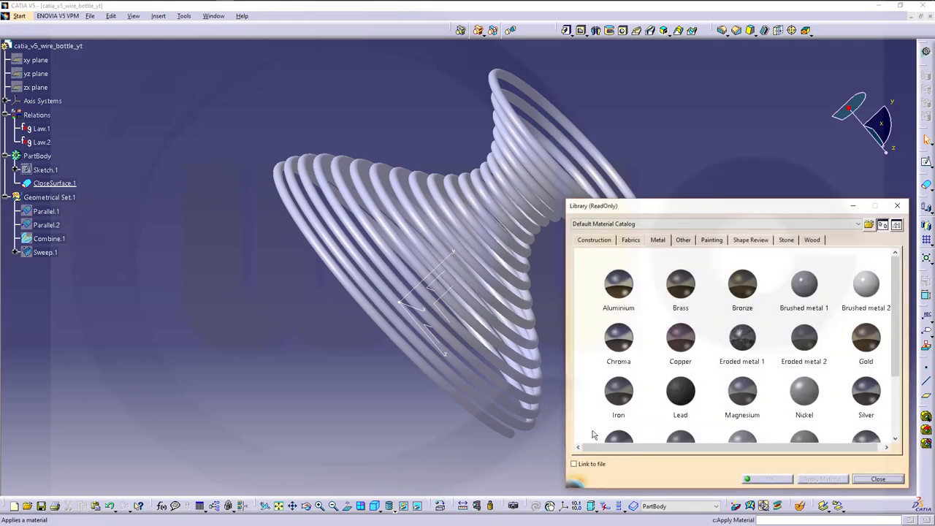
# Apply the Chrome metal material to PartBody for a metallic coil finish
pyautogui.click(618, 337)
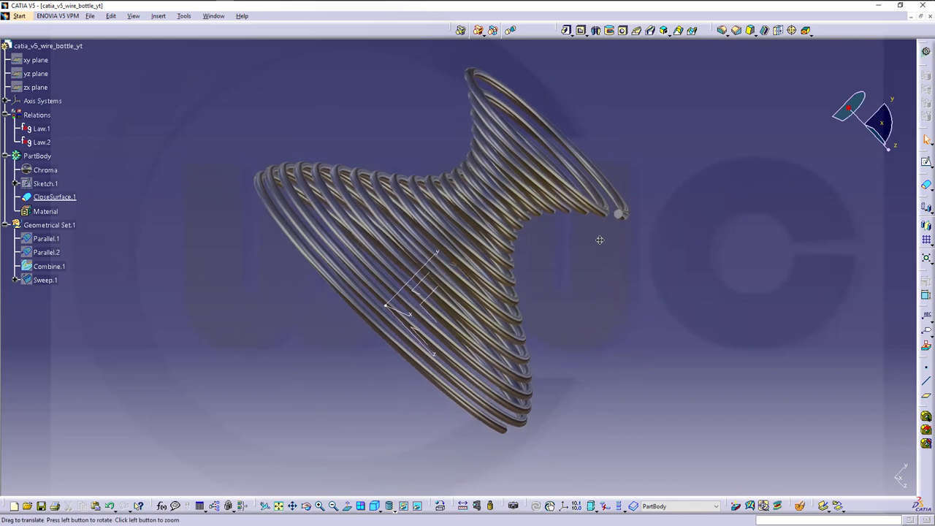
pyautogui.moveTo(599, 240); pyautogui.dragTo(567, 288)
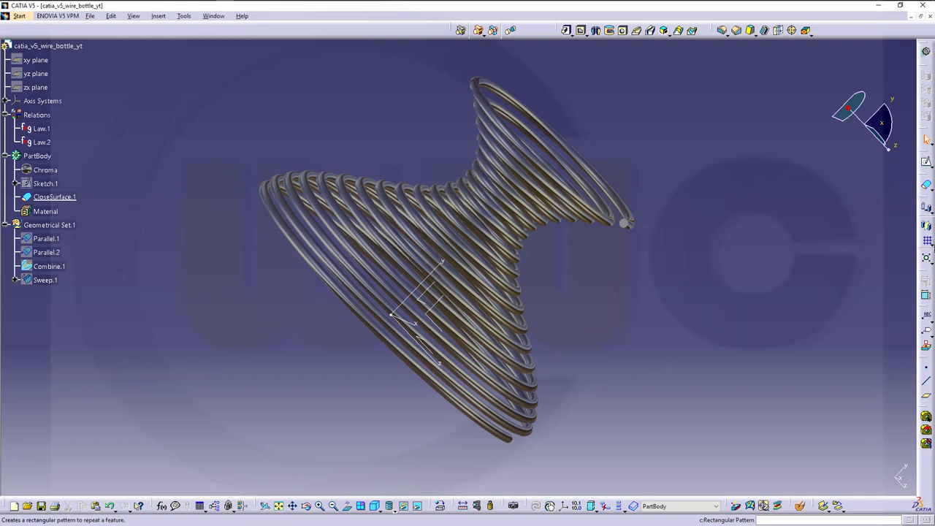
# Create CircPattern.1: a complete crown of 2 coil instances around the axis
pyautogui.click(736, 29)
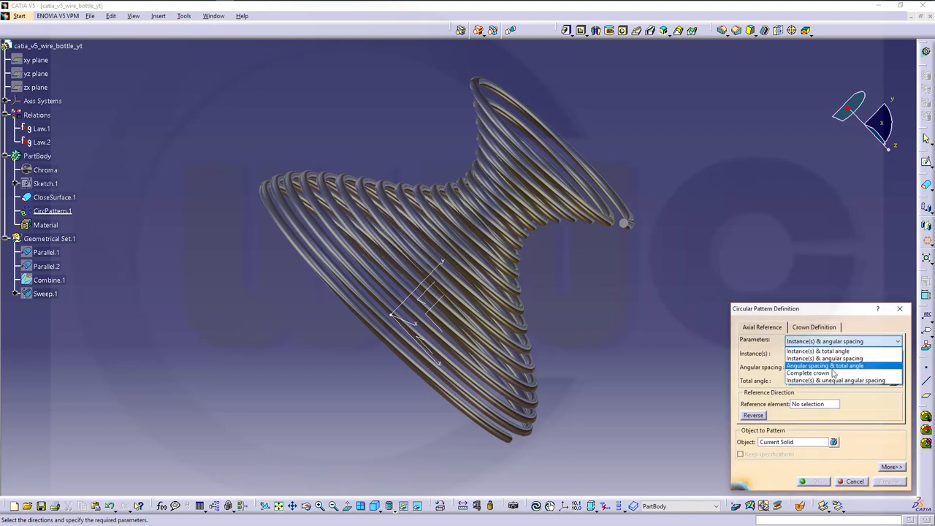
pyautogui.click(808, 372)
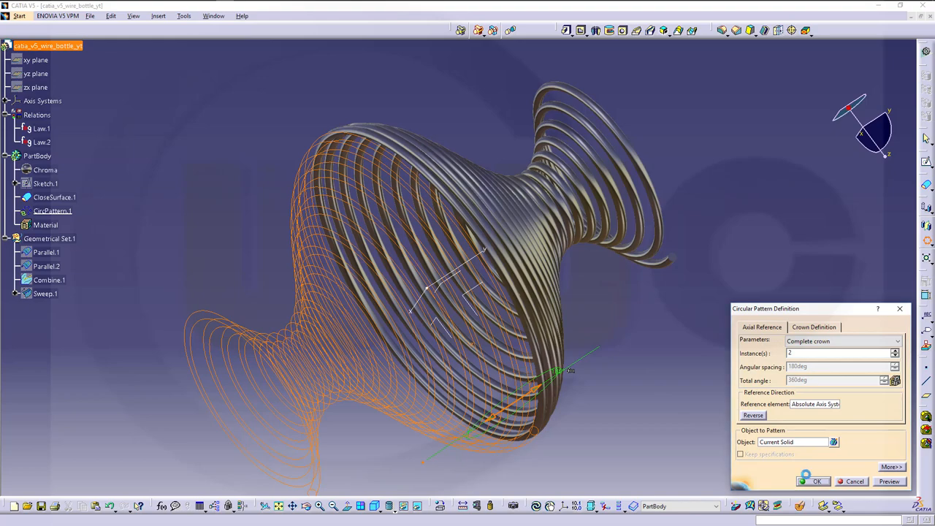
pyautogui.click(816, 480)
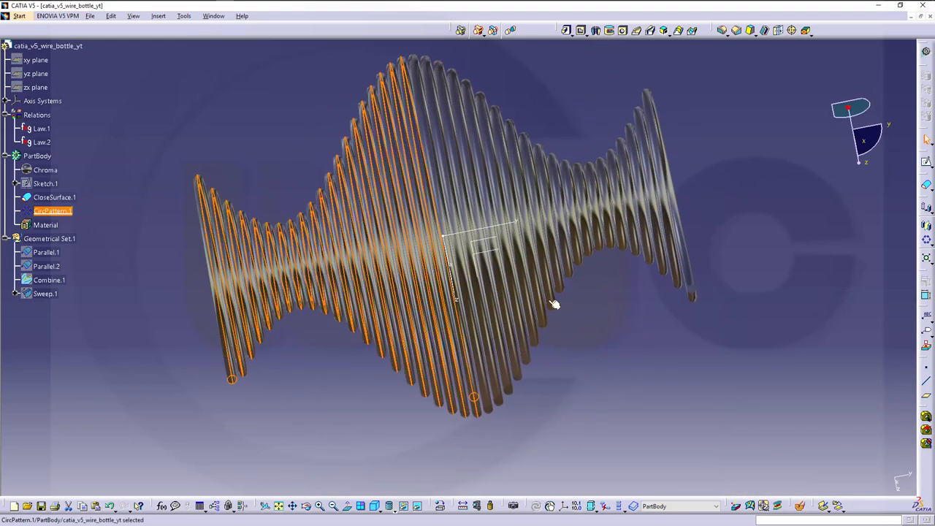
pyautogui.moveTo(718, 130)
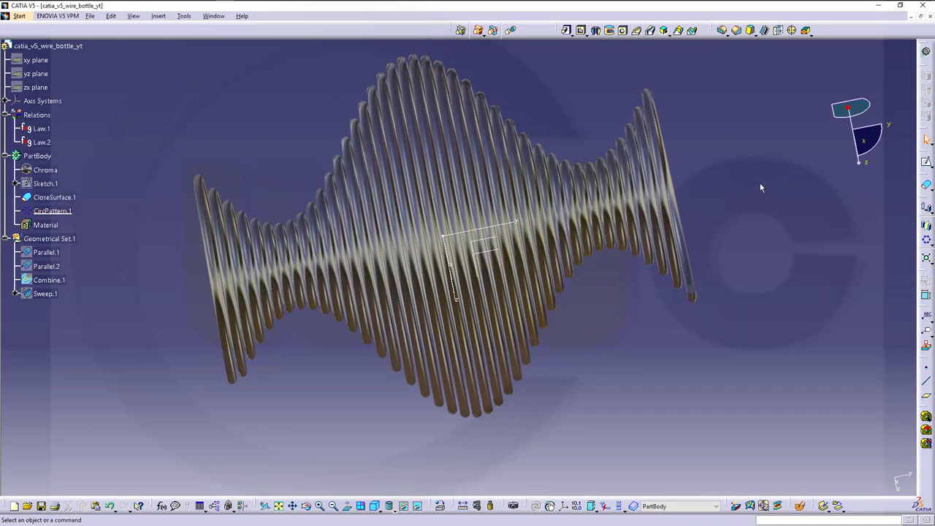
pyautogui.moveTo(869, 283)
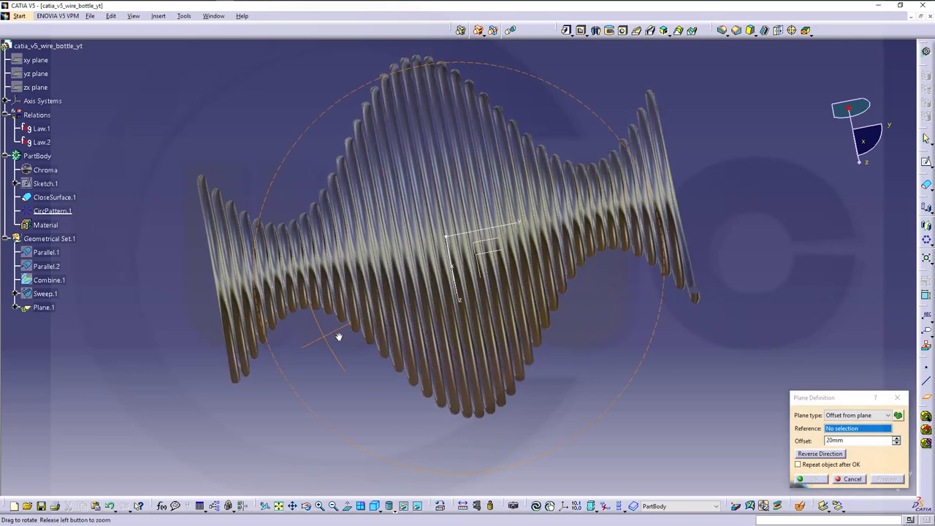
# Create Plane.1 offset from the absolute axis reference plane
pyautogui.moveTo(339, 336); pyautogui.dragTo(489, 270)
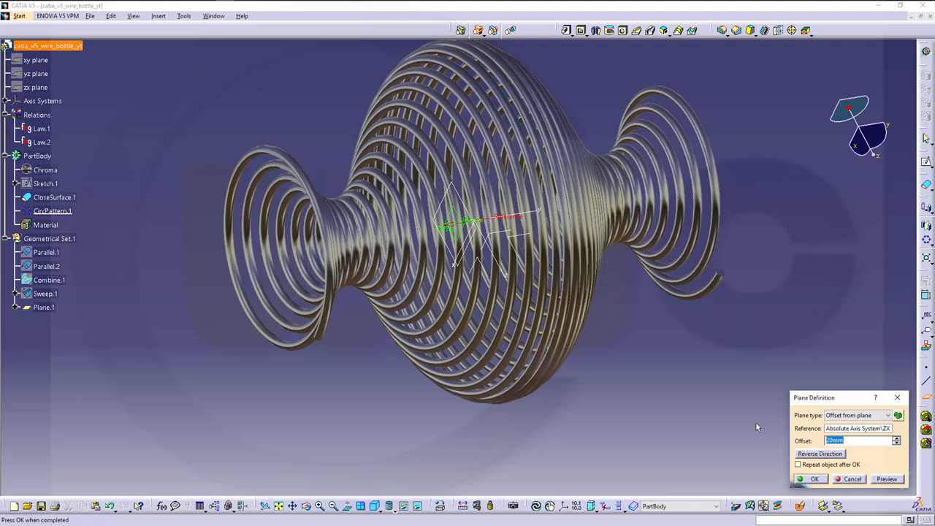
pyautogui.click(814, 479)
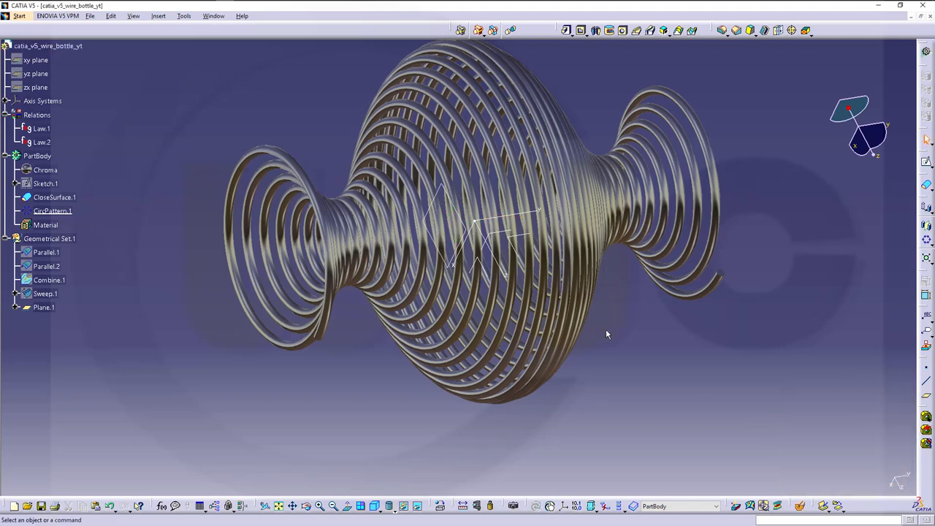
pyautogui.moveTo(606, 334); pyautogui.dragTo(515, 374)
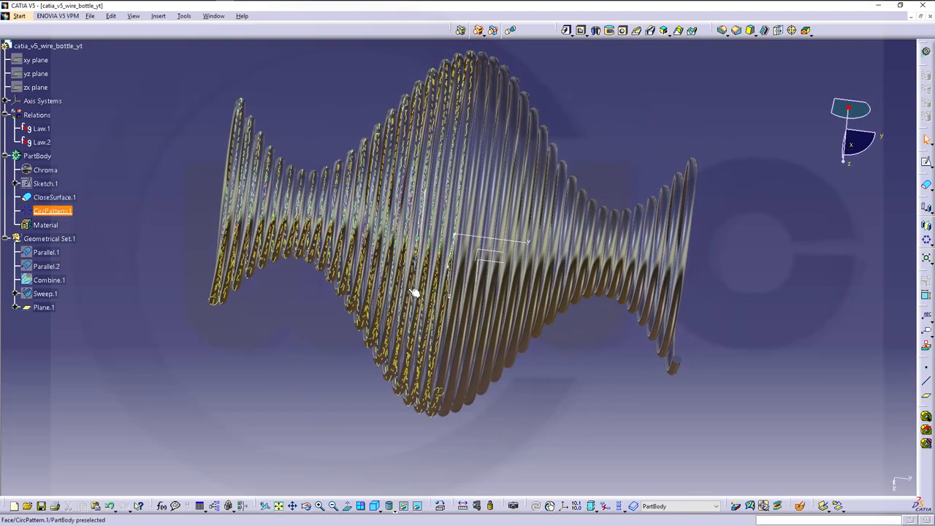
# Reopen Plane.1's offset definition and confirm its settings
pyautogui.click(44, 307)
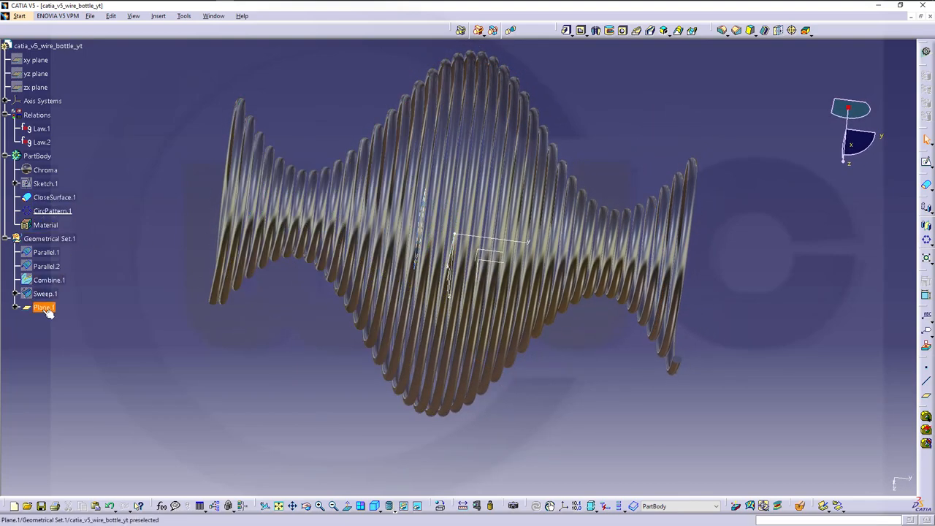
pyautogui.doubleClick(44, 307)
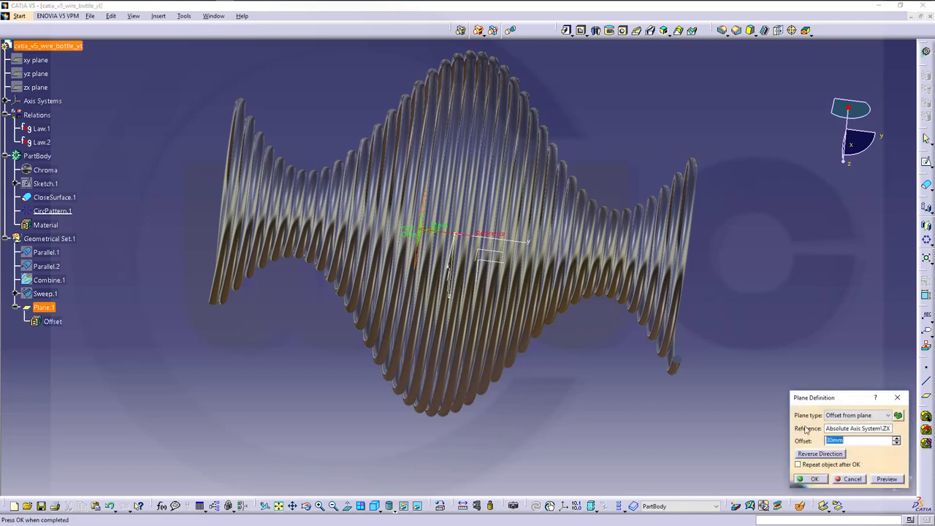
pyautogui.click(809, 479)
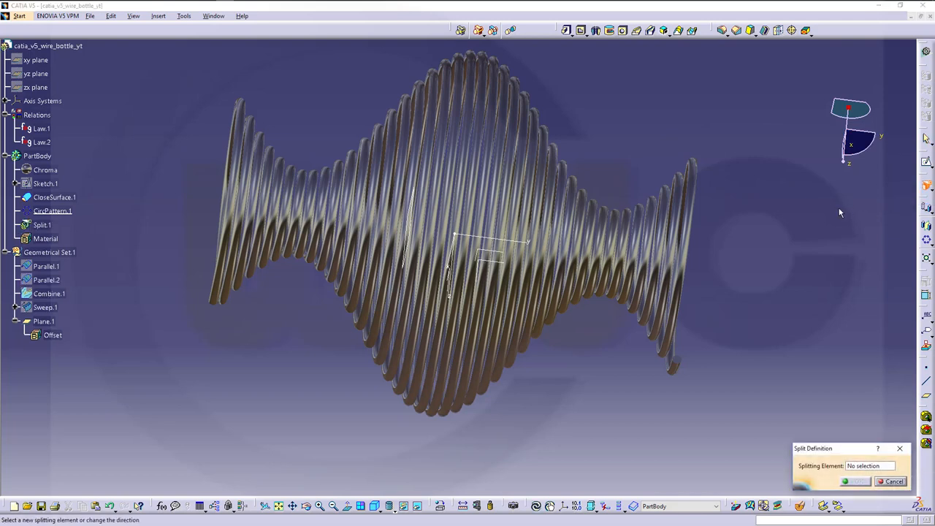
# Create Split.1 cutting the patterned coil with Plane.1, keeping one half
pyautogui.click(42, 321)
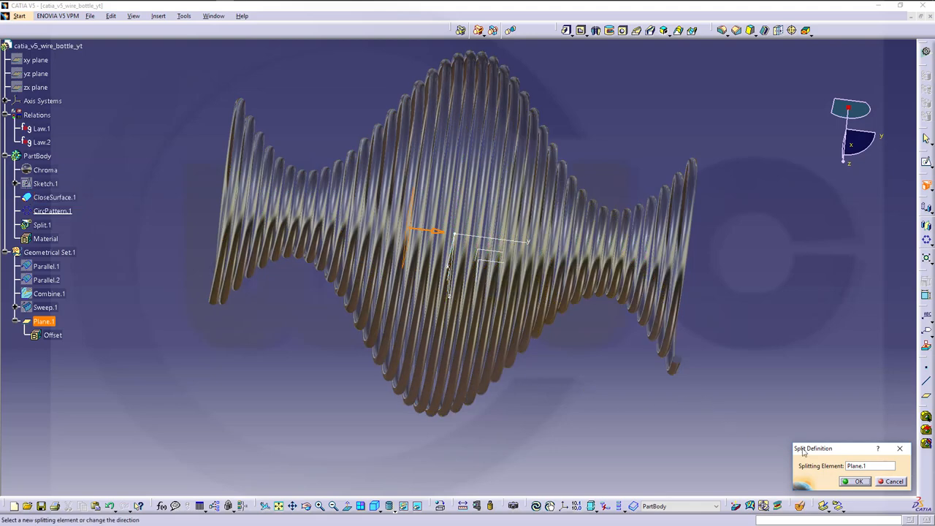
pyautogui.click(859, 481)
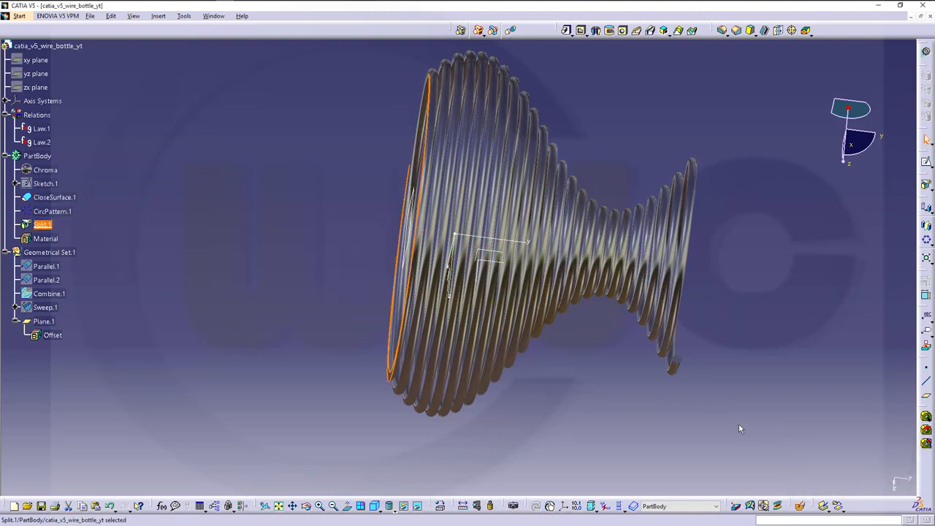
pyautogui.moveTo(740, 429); pyautogui.dragTo(596, 292)
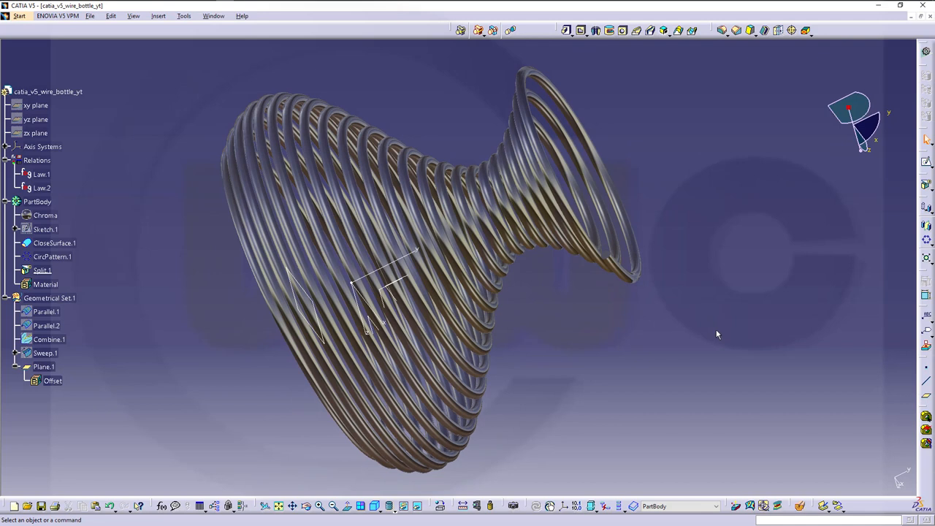
pyautogui.moveTo(715, 339)
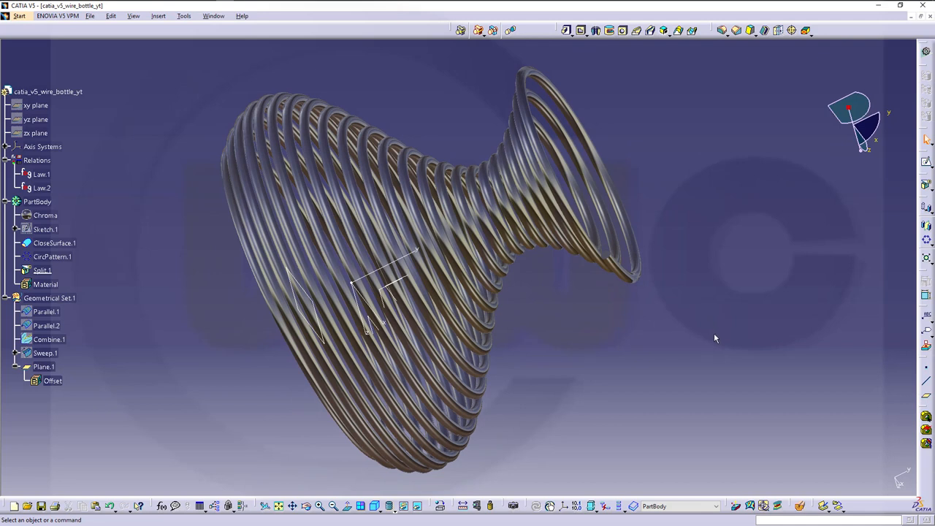
pyautogui.moveTo(714, 330)
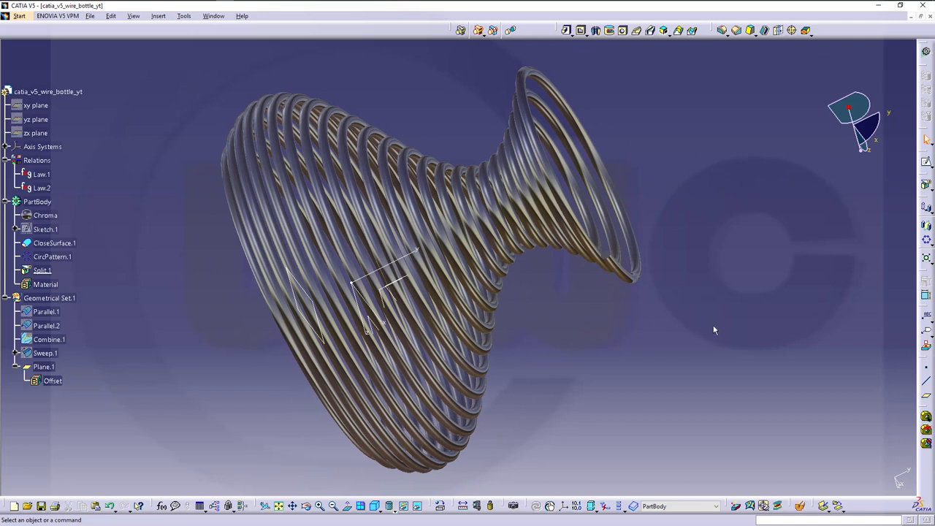